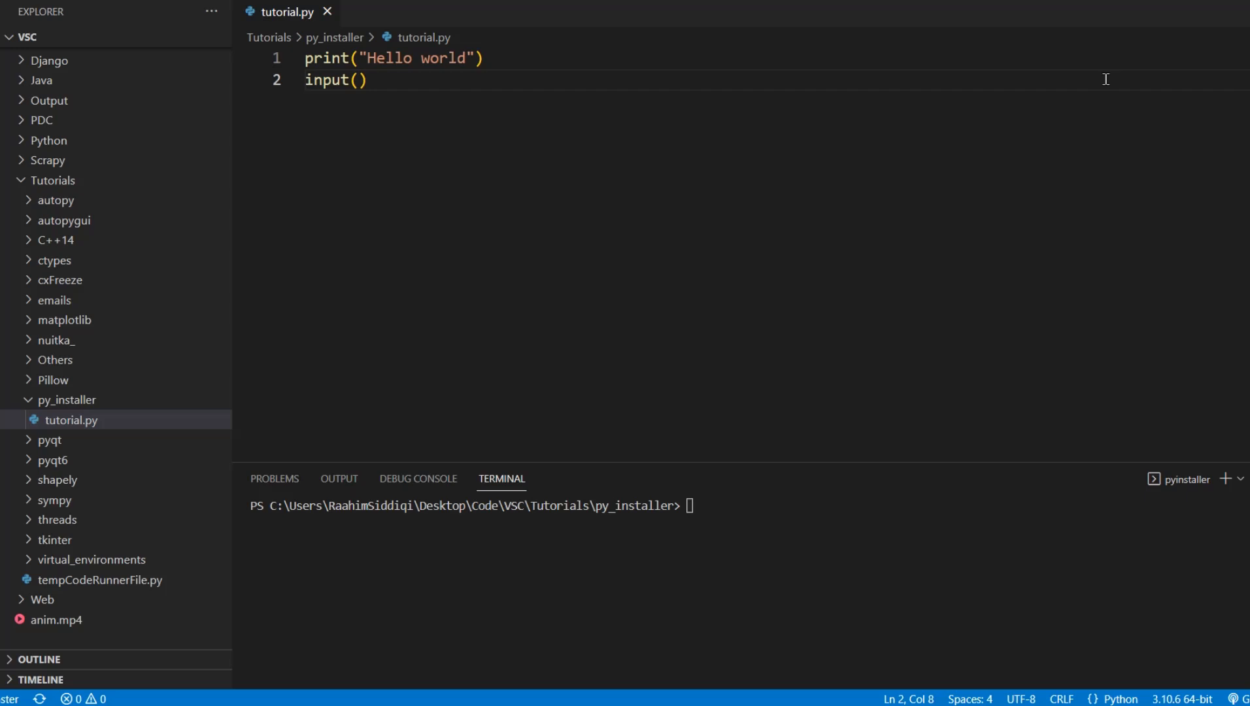
mouse_move(458, 187)
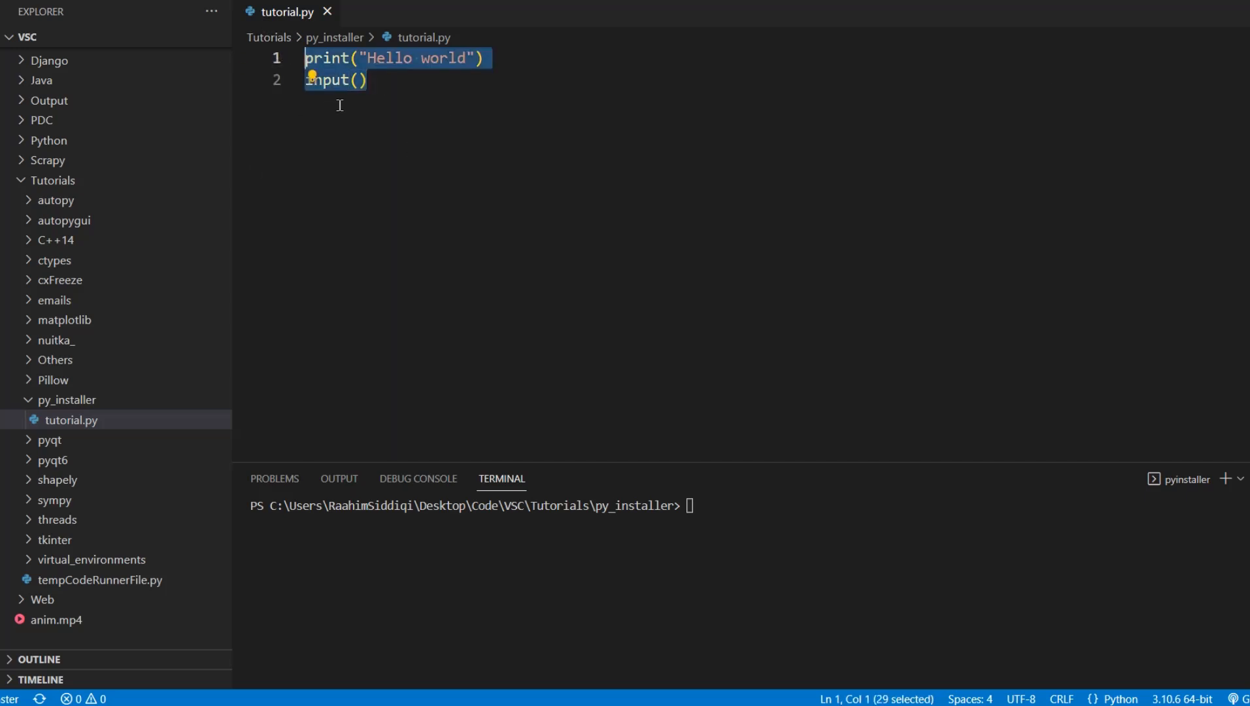
Remove the input() call from line 2 of tutorial.py.
click(357, 80)
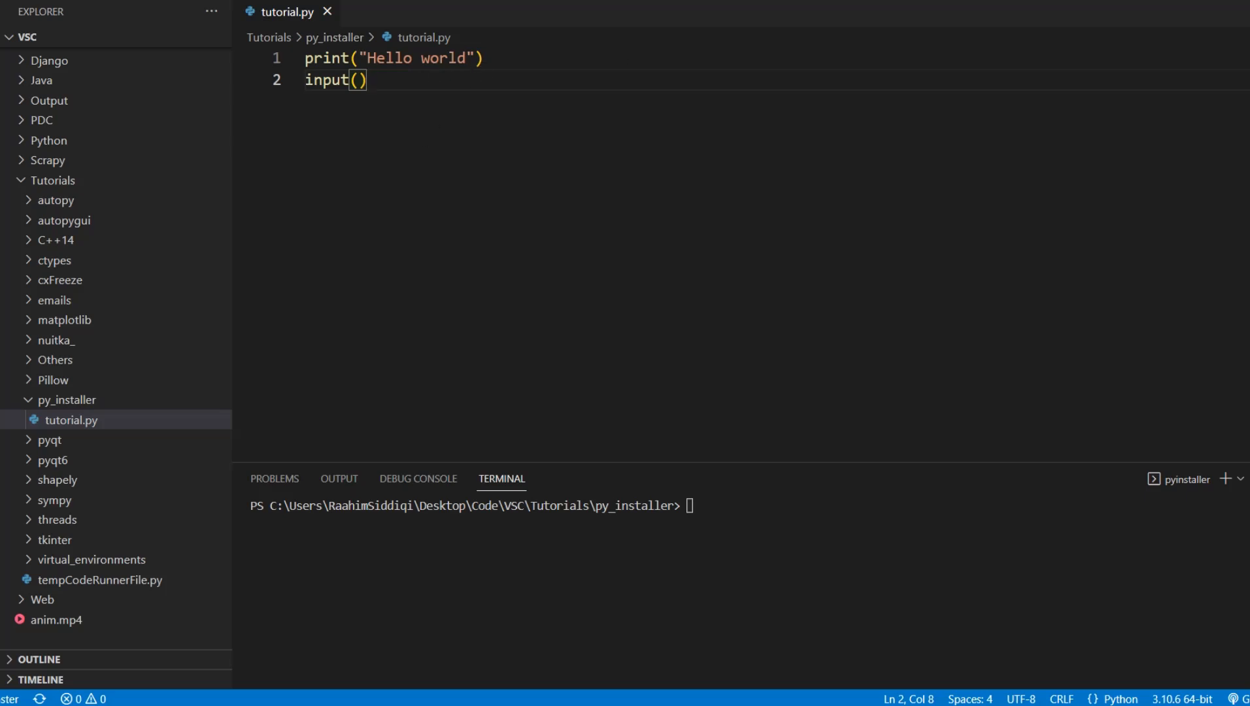
double_click(327, 80)
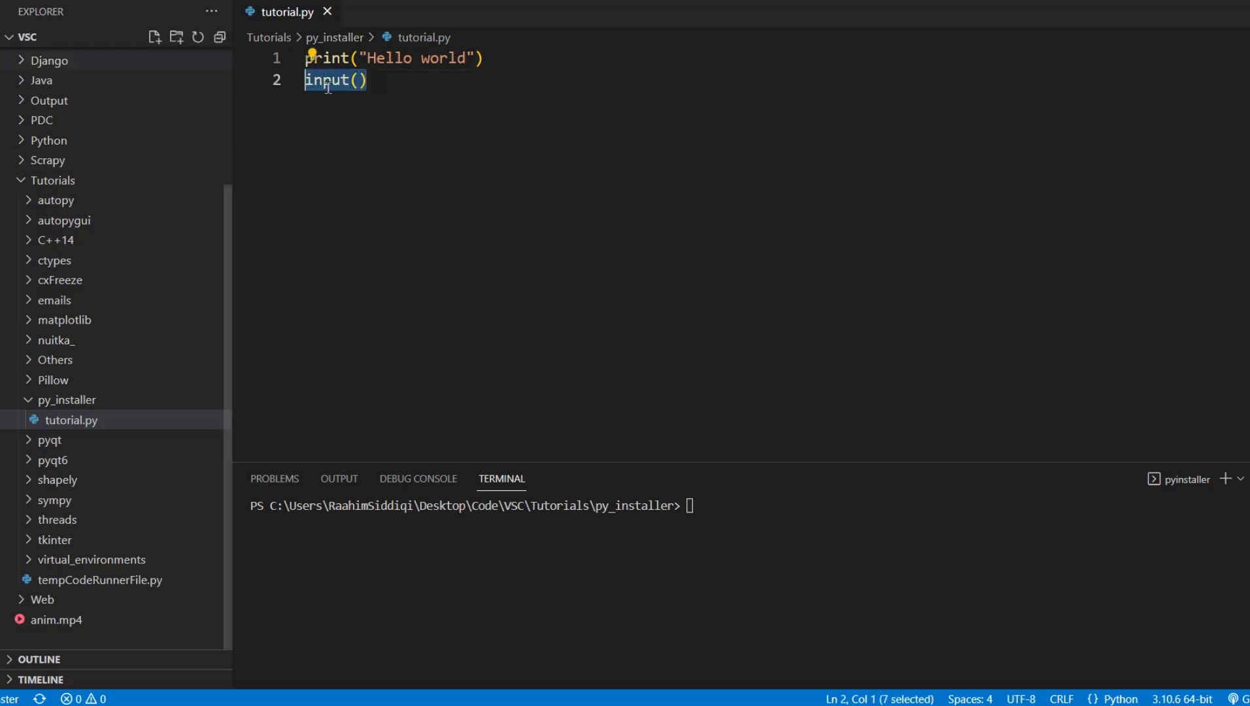
key(Delete)
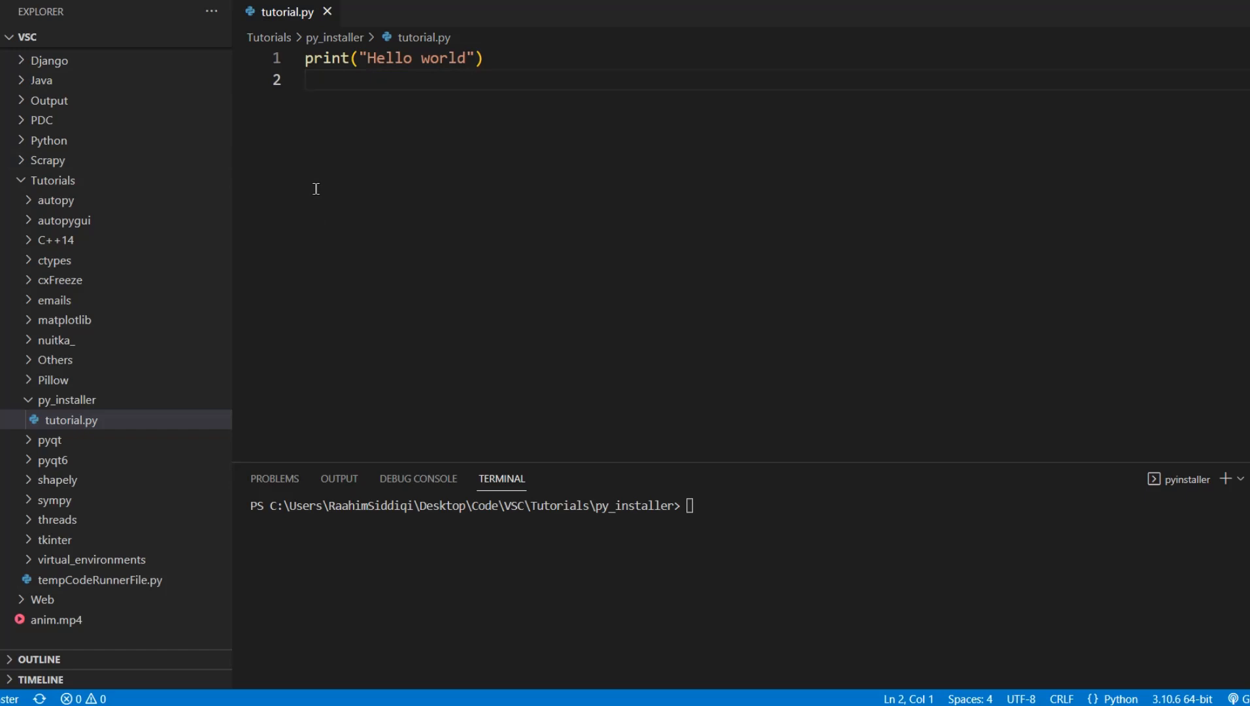
Add a # Calculations comment, a second print("Hello World"), and input() at the end.
text(# Calcu)
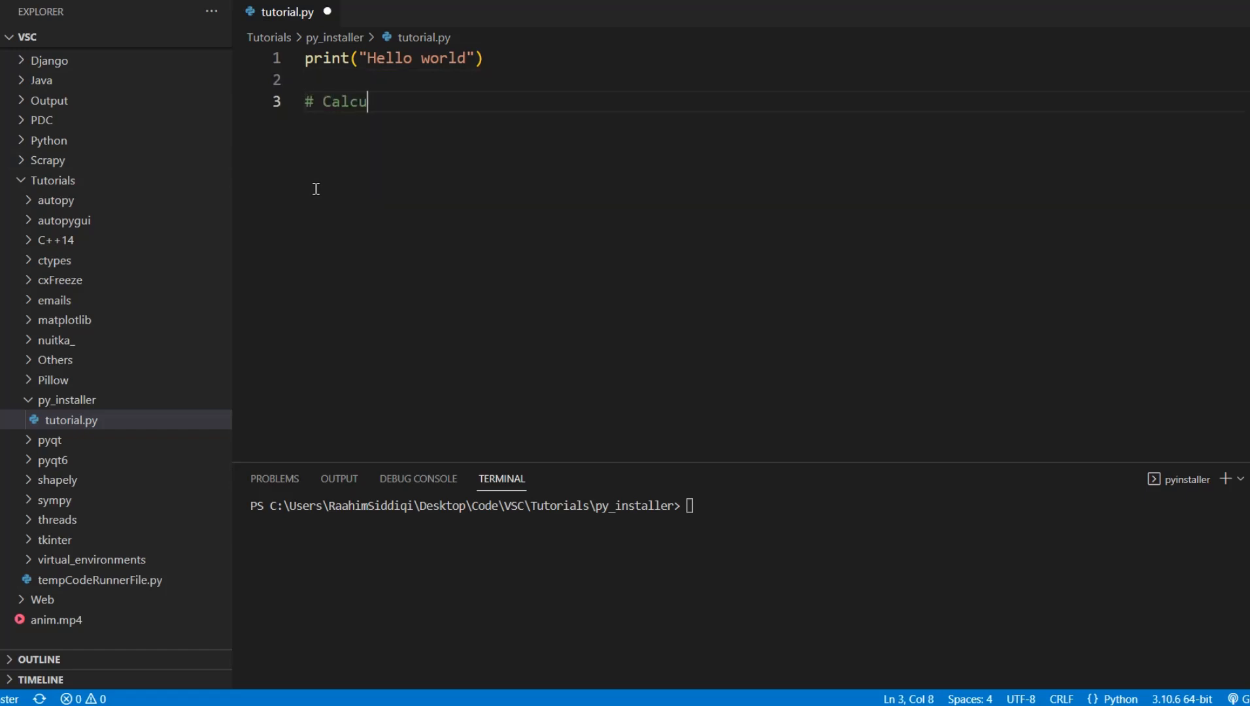
text(lations)
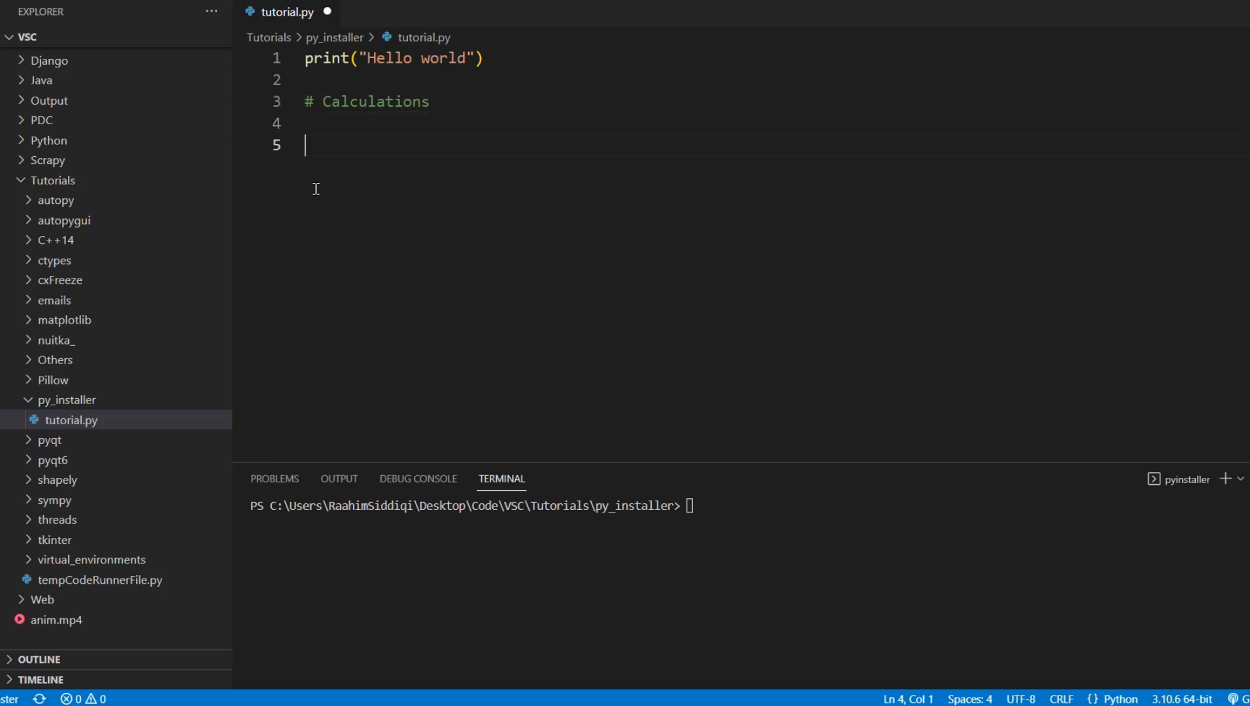
text(print("H")
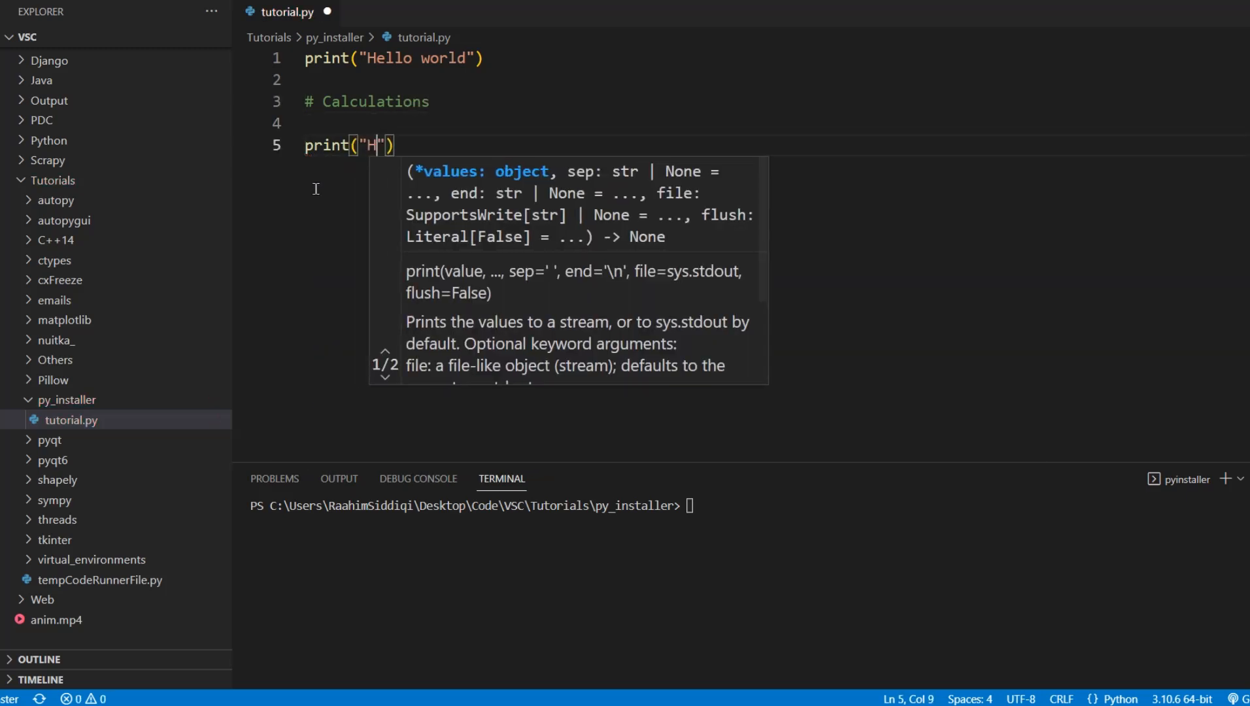
text(ello World)
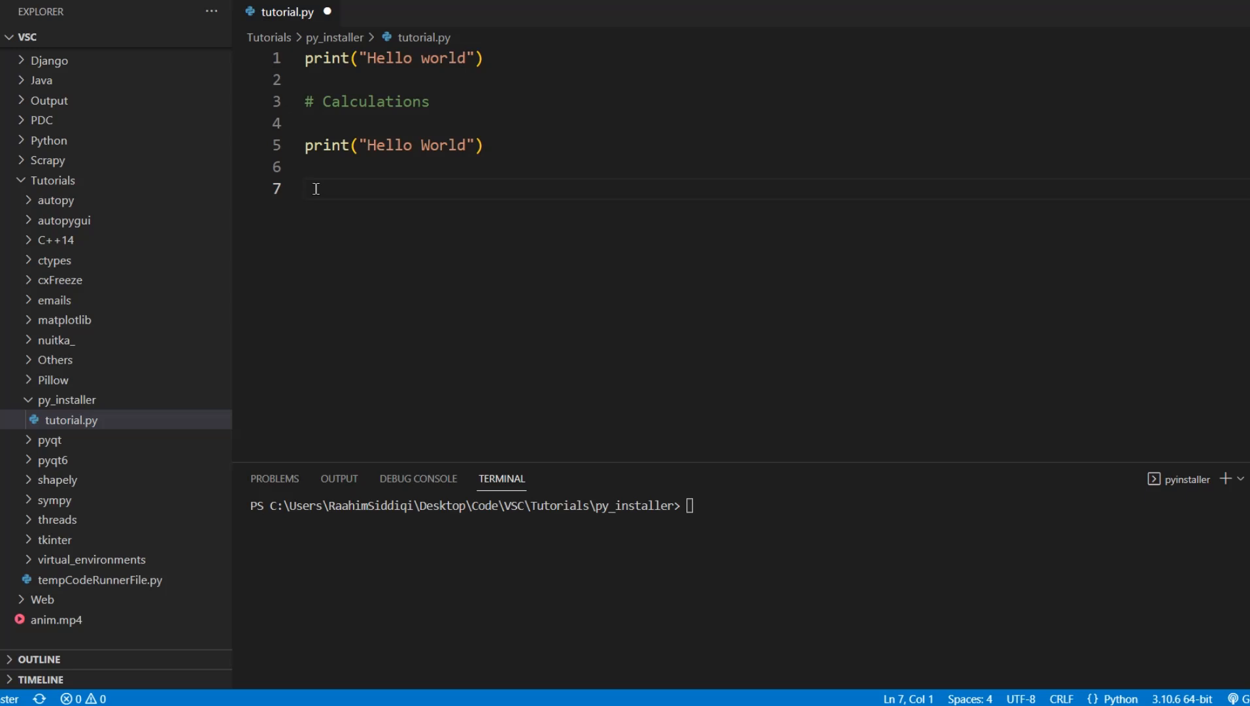
text(input())
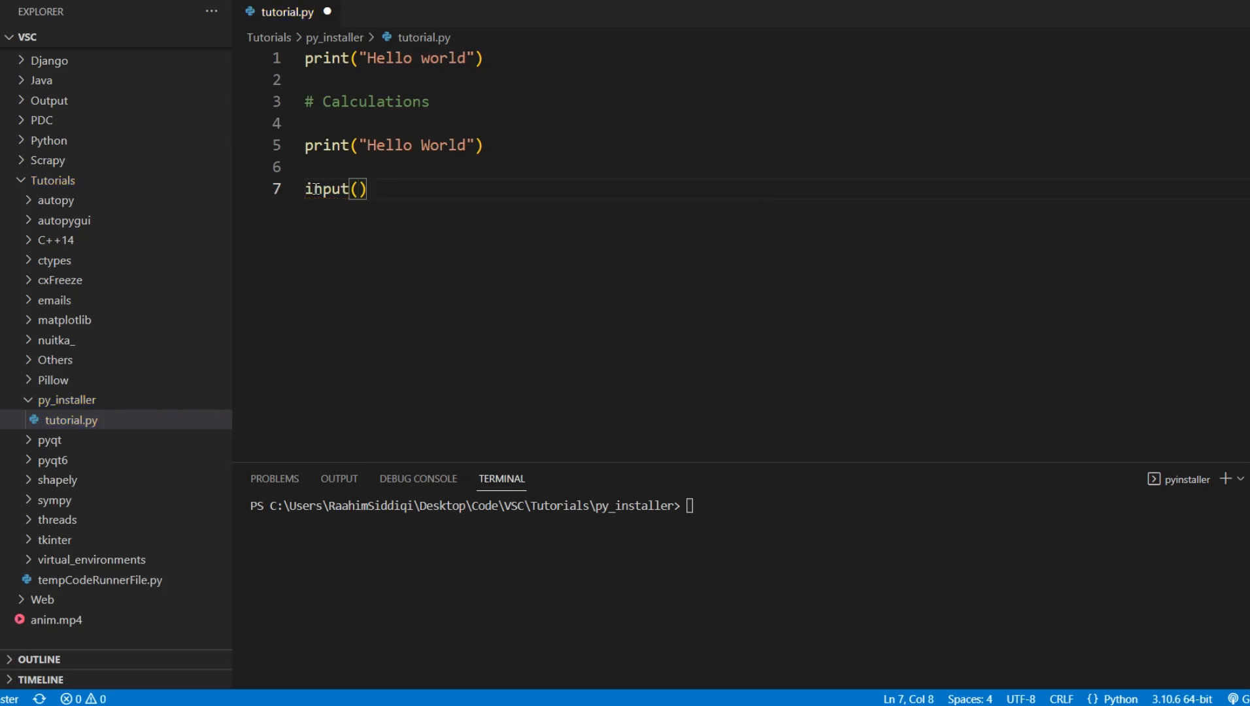
mouse_move(489, 324)
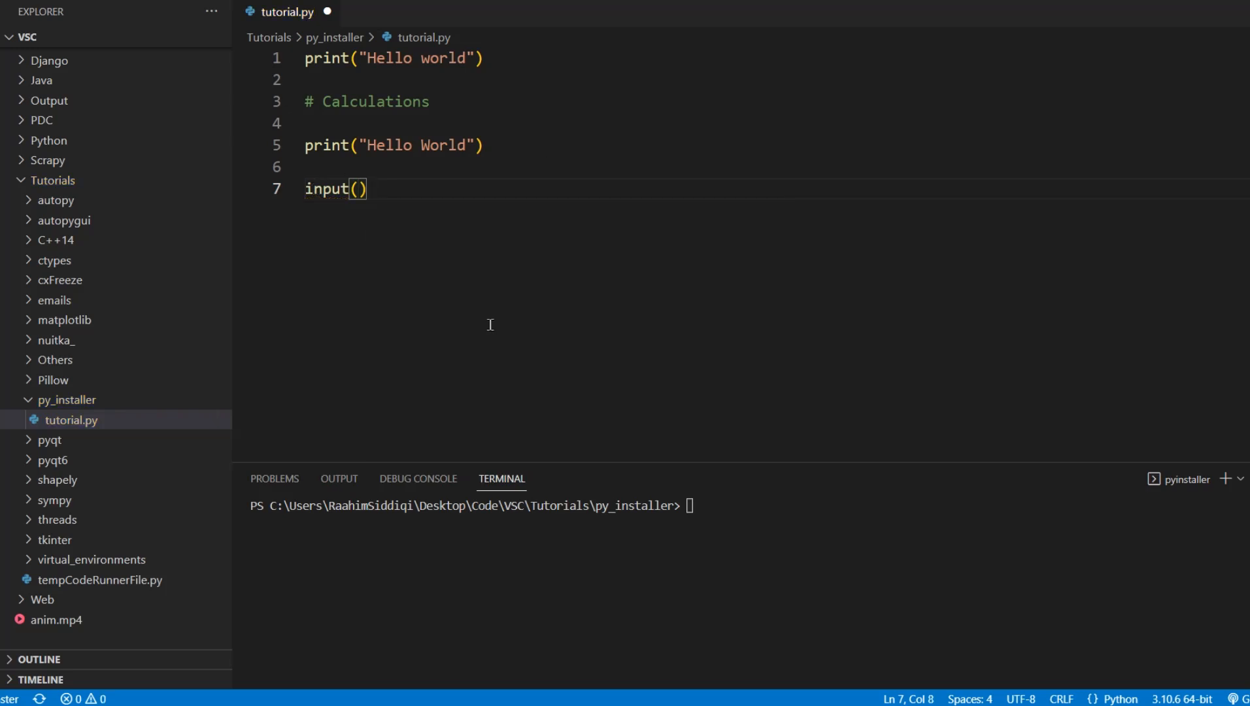
mouse_move(478, 304)
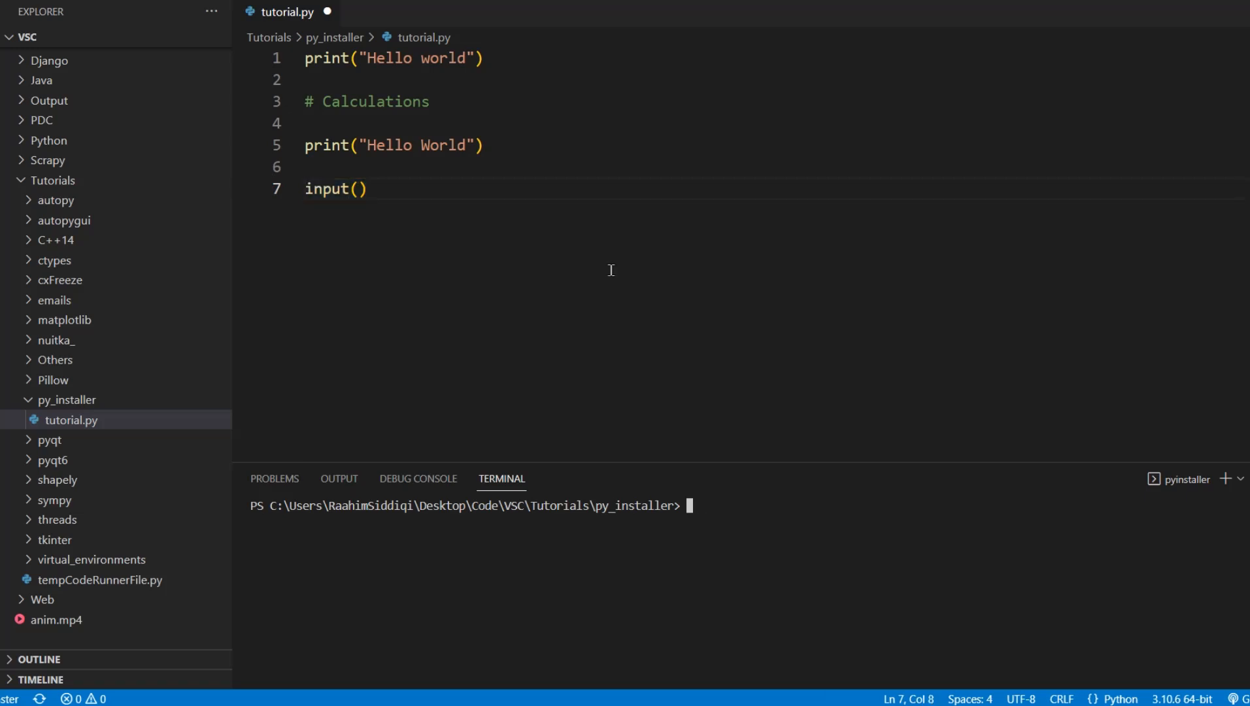
mouse_move(651, 365)
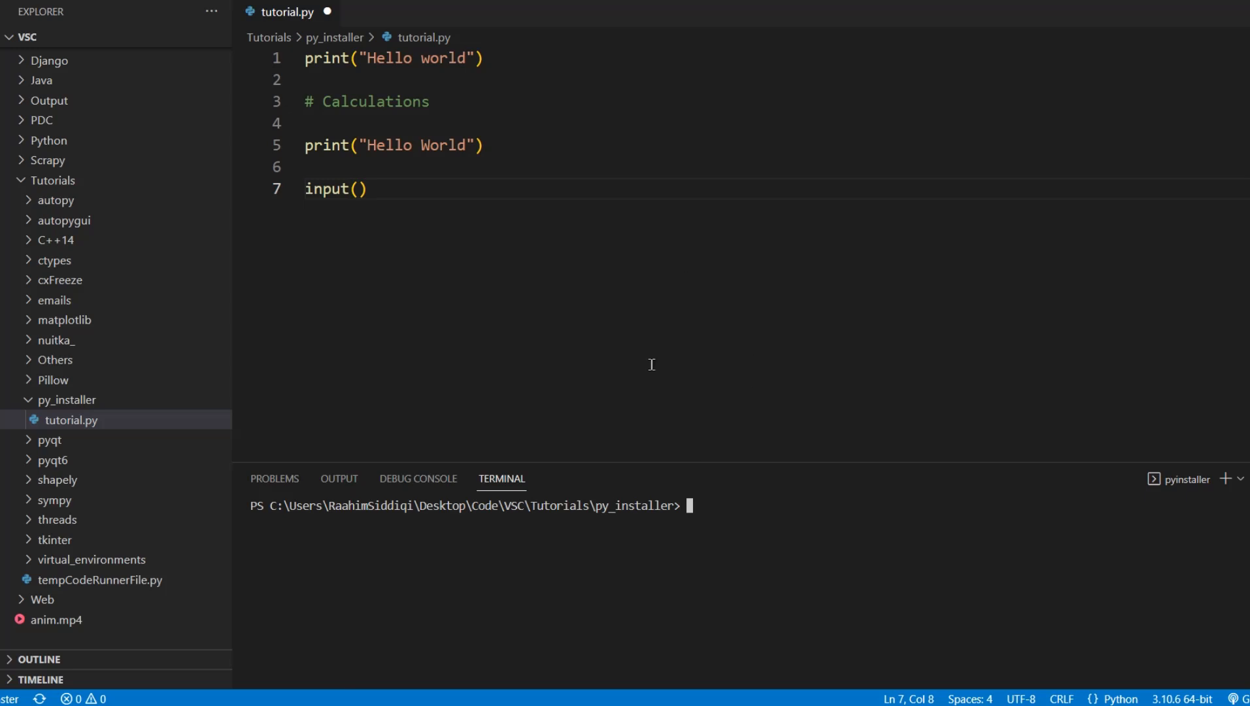
mouse_move(646, 350)
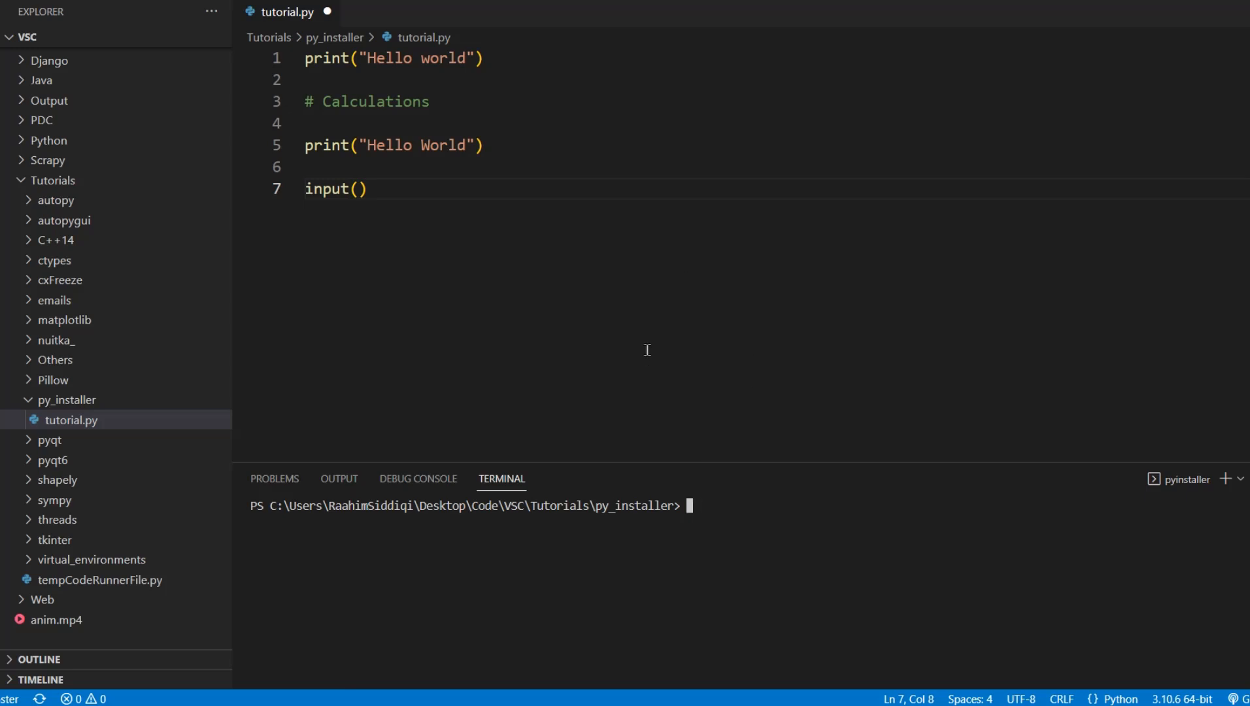
Run pyinstaller tutorial.py in the terminal to build the executable.
text(pyinstaller t)
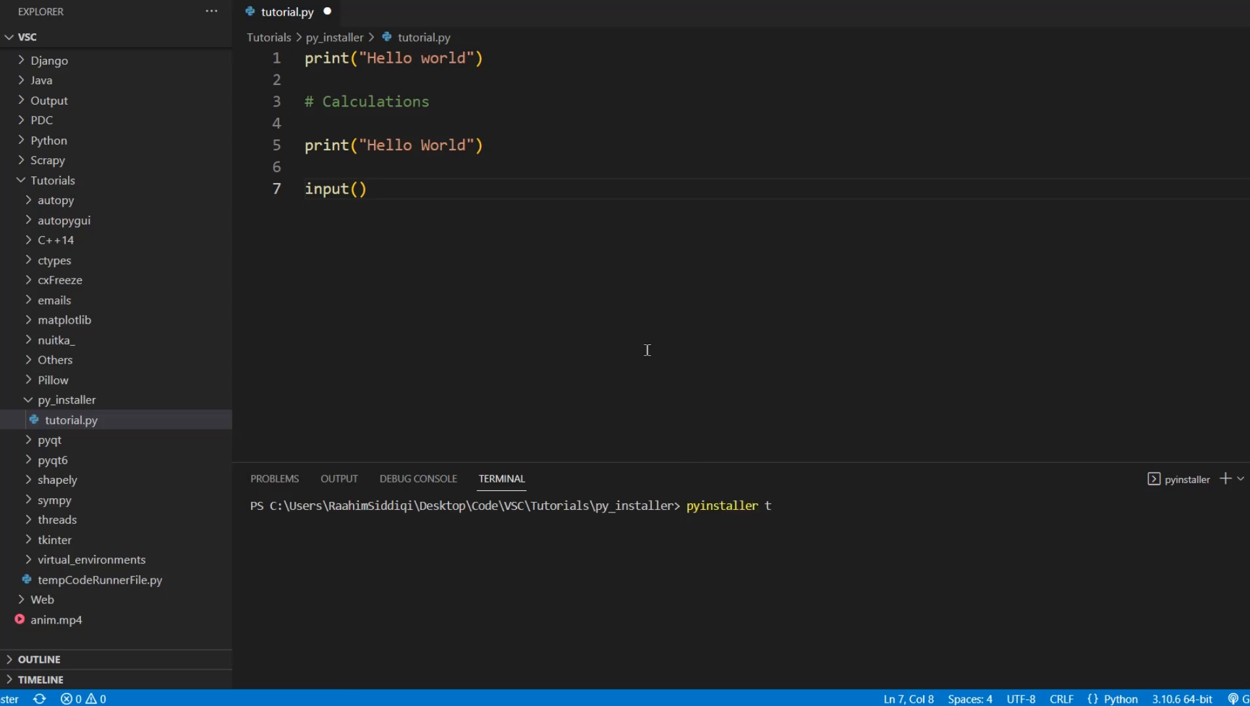
text(utorial.py)
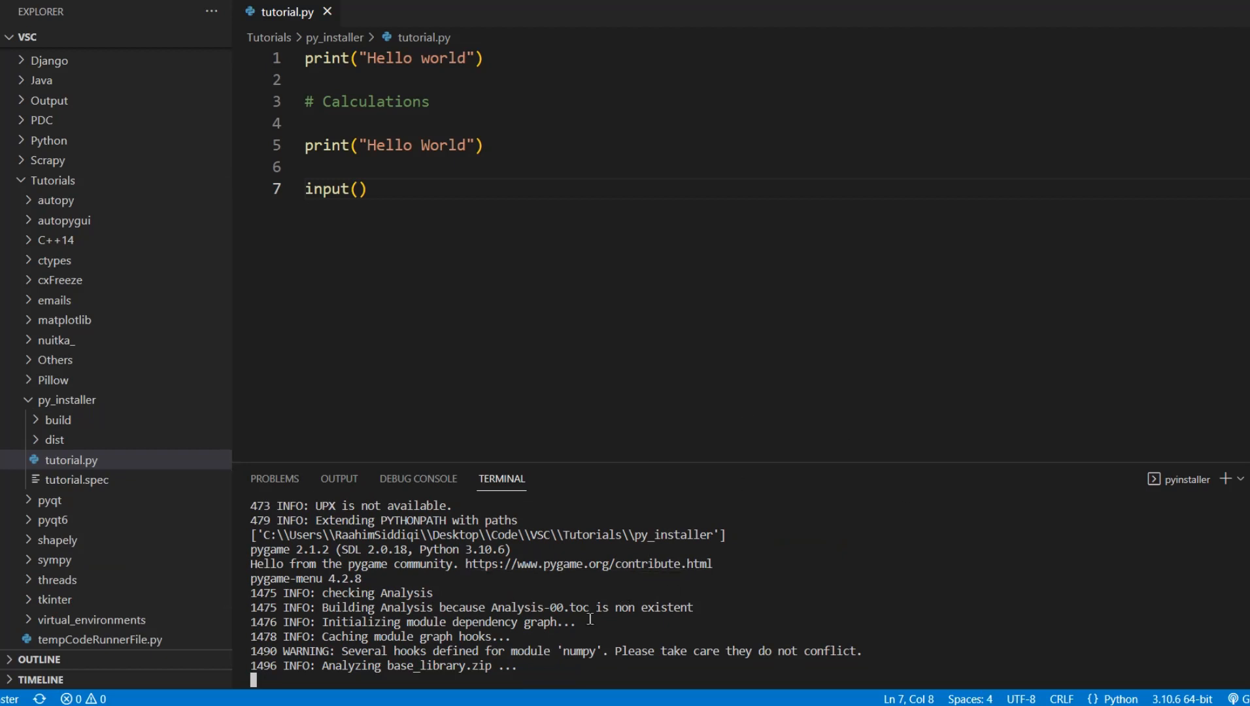
mouse_move(526, 322)
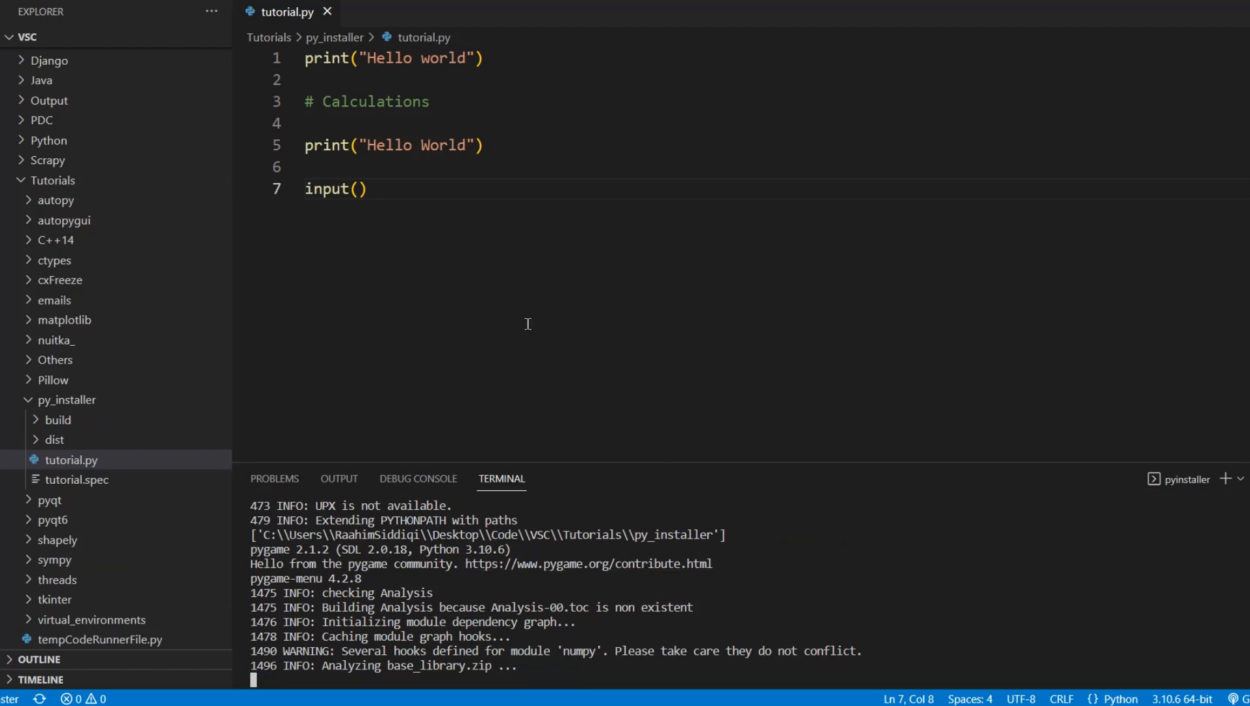
mouse_move(470, 83)
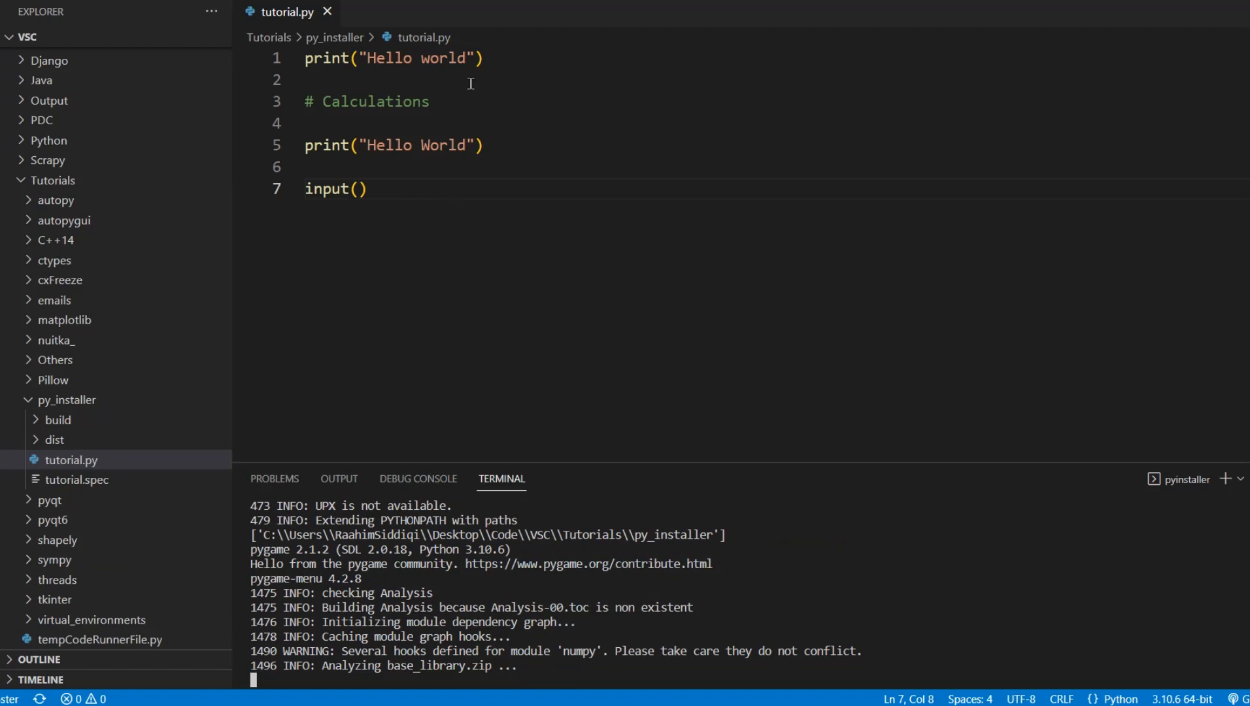
mouse_move(444, 227)
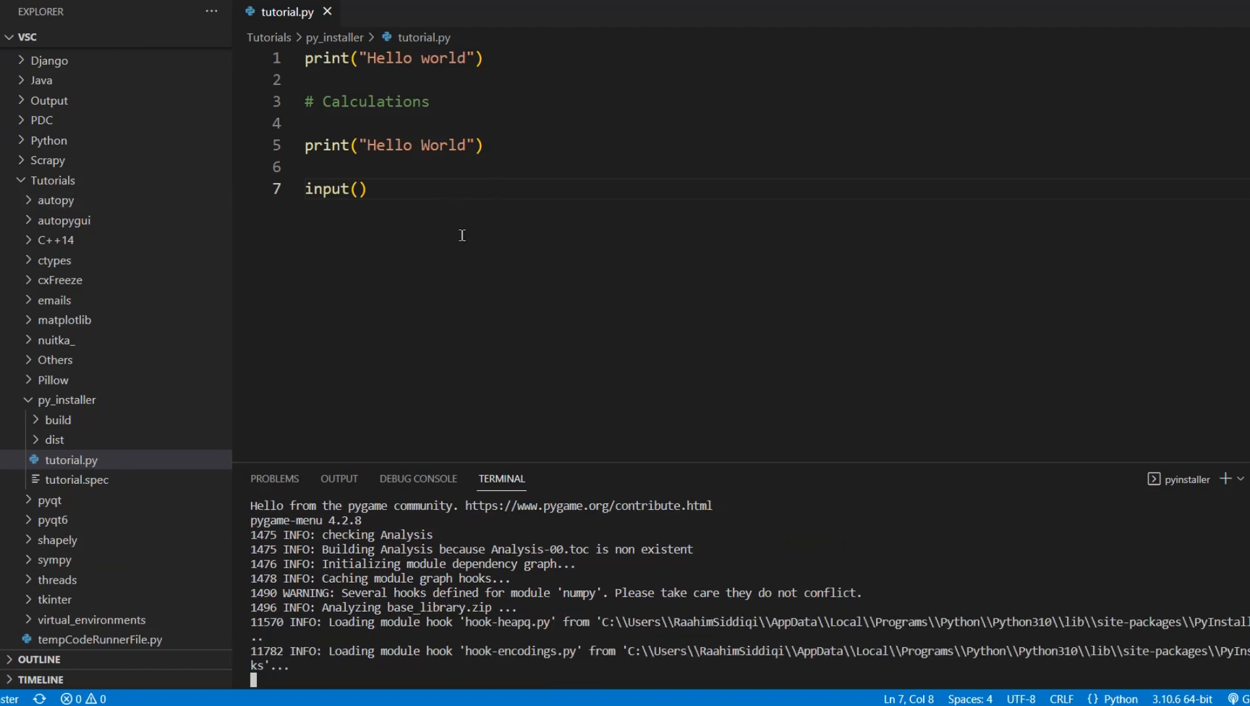
key(ctrl+a)
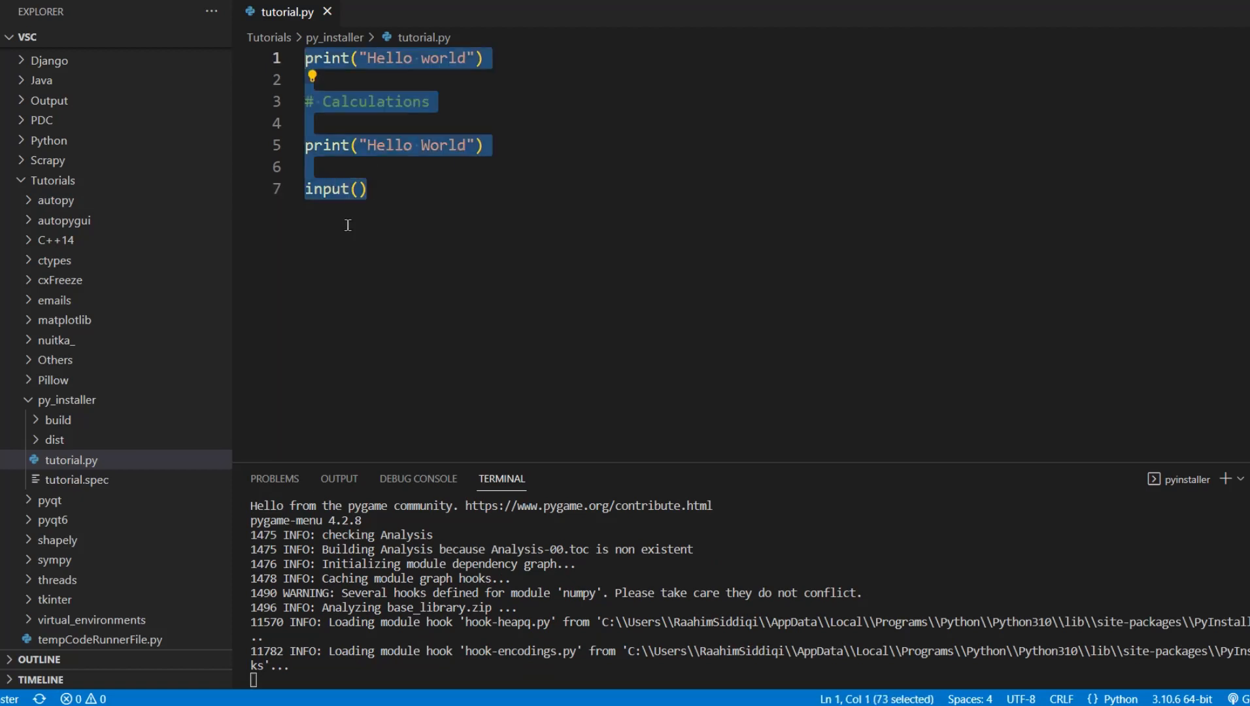
click(362, 188)
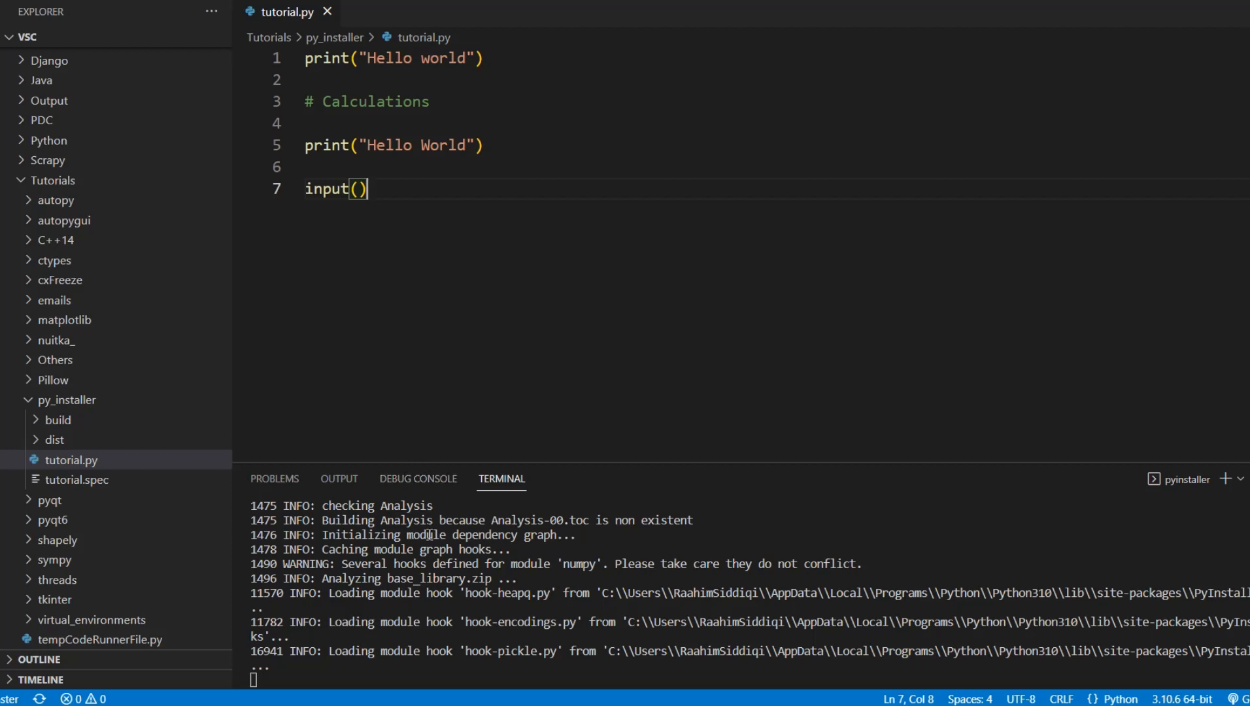
mouse_move(452, 660)
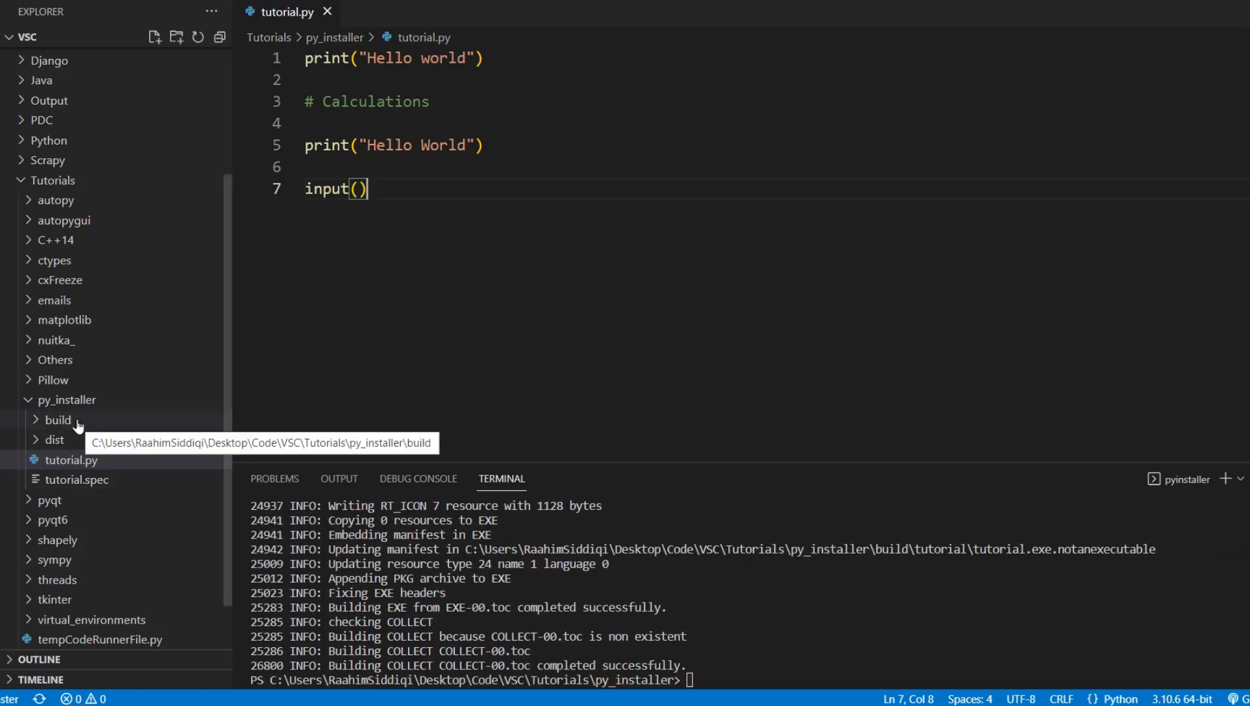
Reveal the build folder in File Explorer and run tutorial.exe from dist\tutorial.
right_click(58, 420)
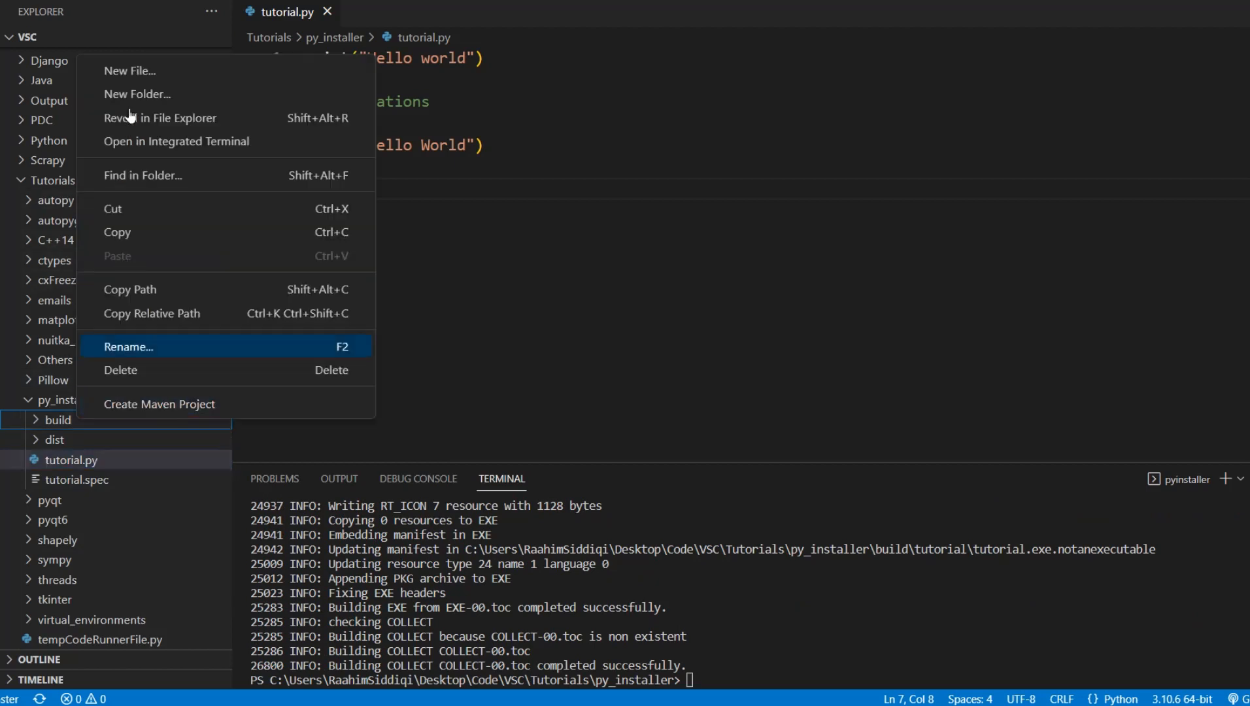
click(161, 118)
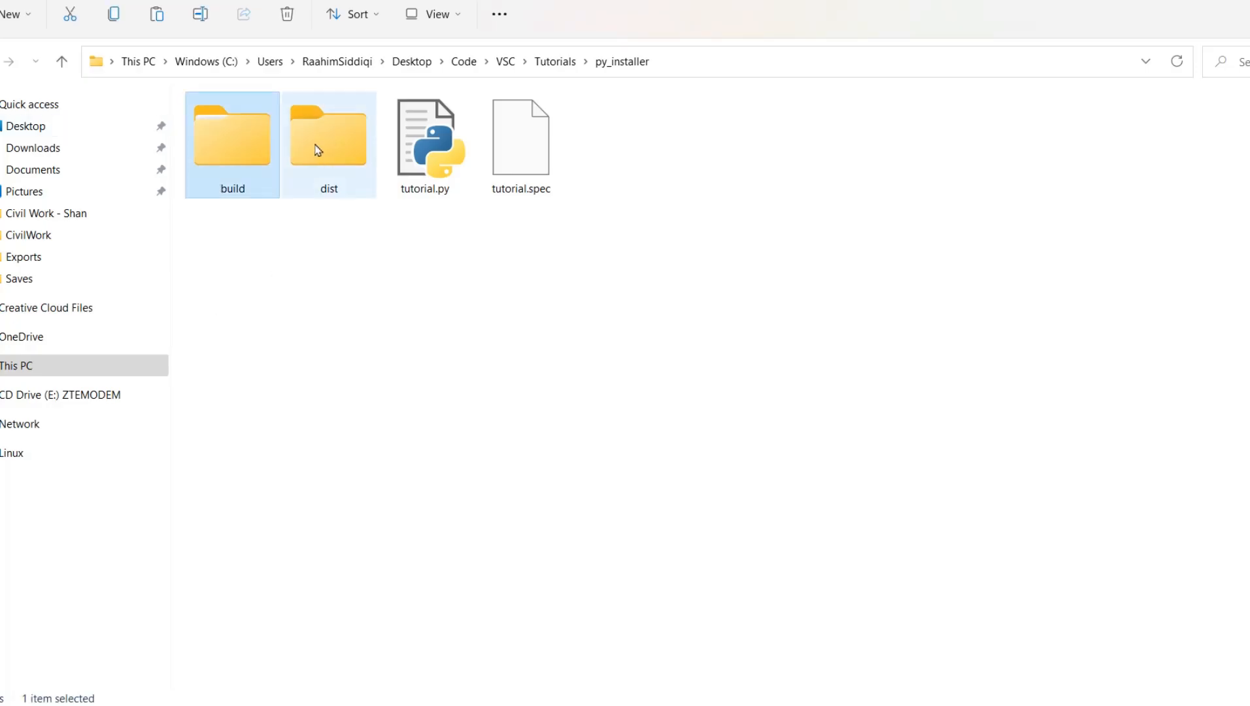
double_click(328, 136)
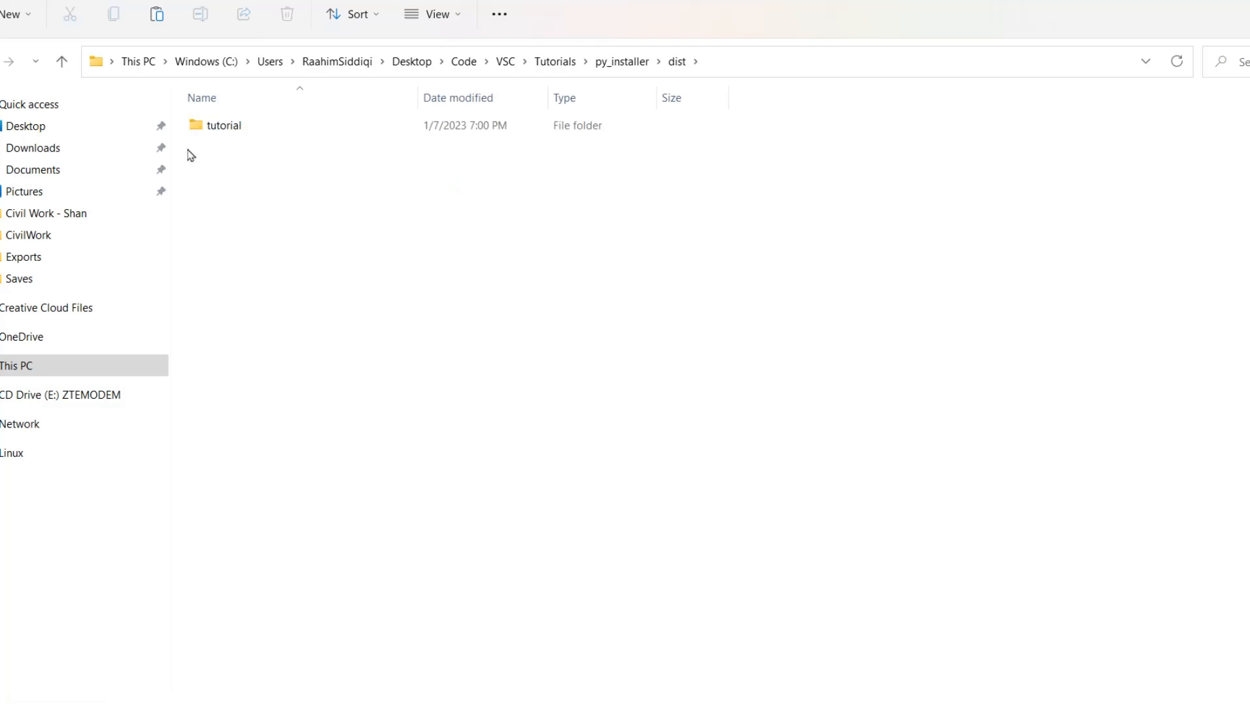
double_click(223, 125)
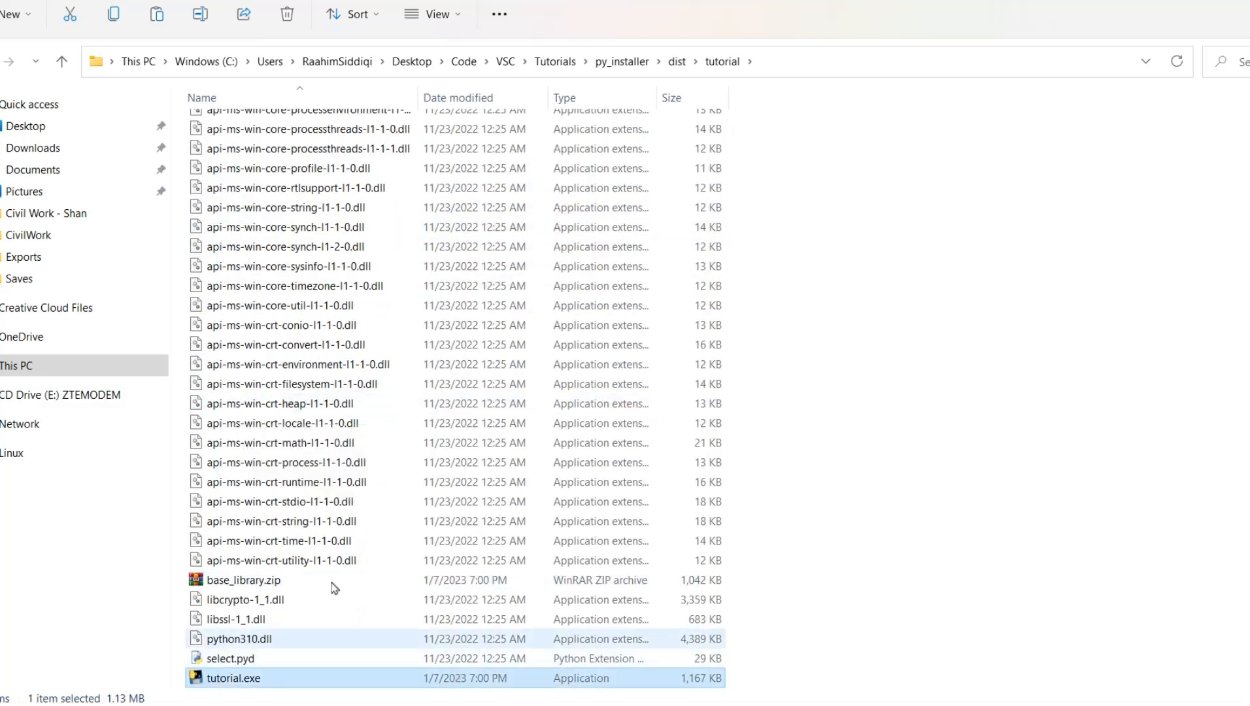
double_click(234, 677)
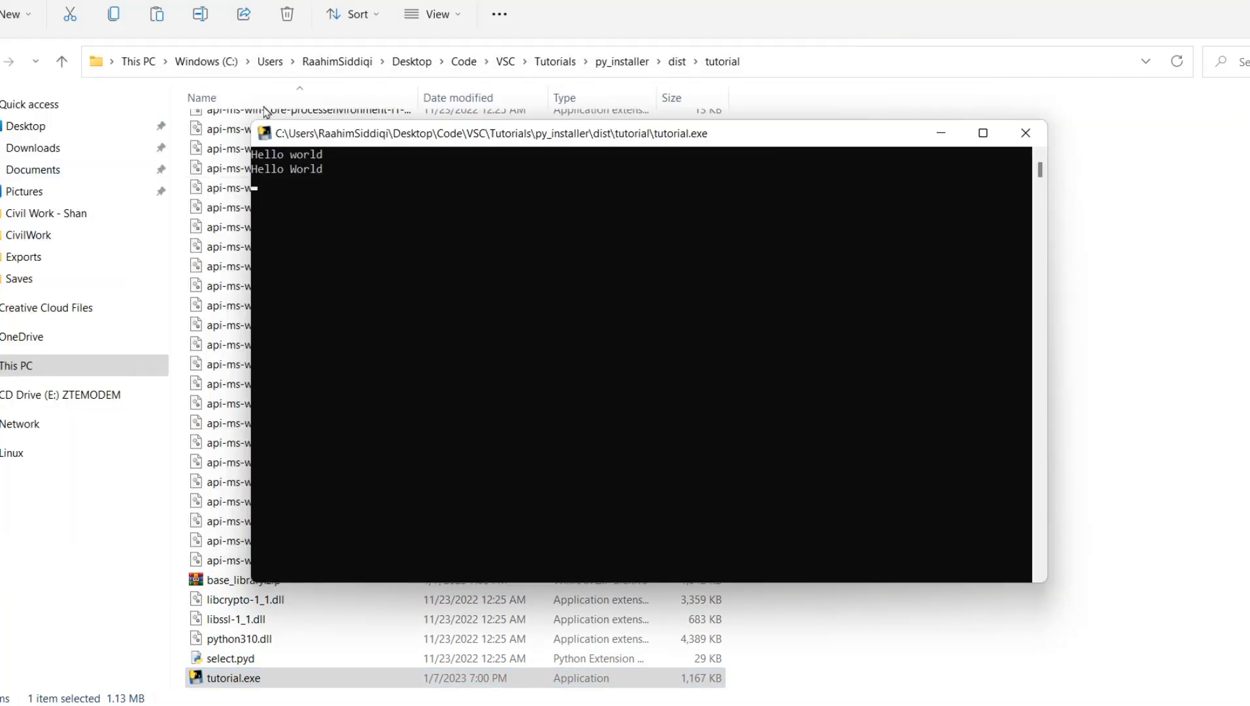
mouse_move(329, 255)
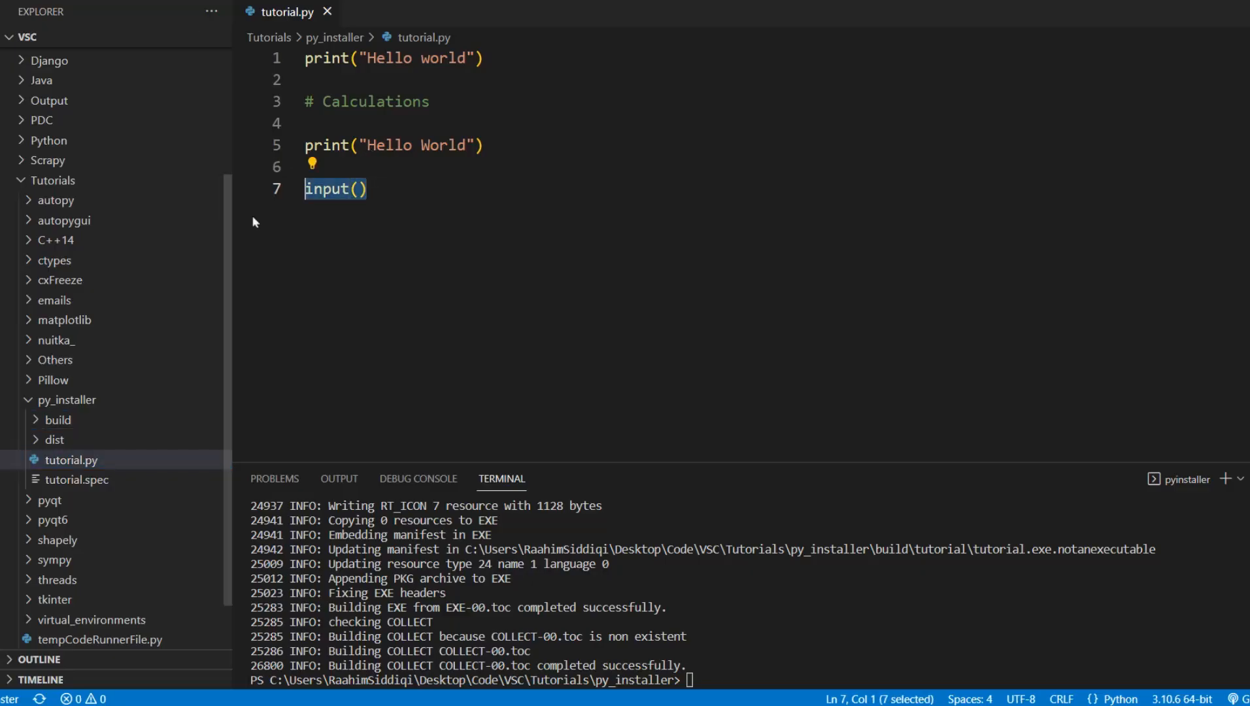
Run pyinstaller tutorial.py again to rebuild tutorial.exe.
text(pyinstaller tutorial.py)
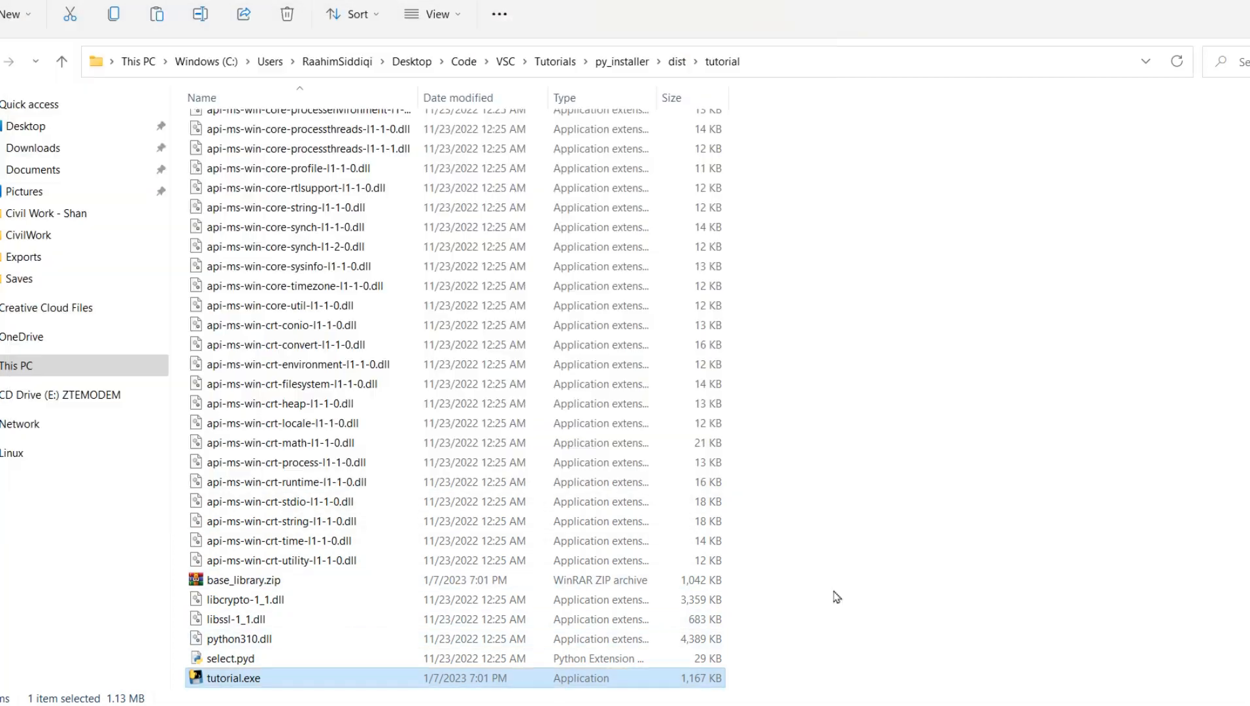
mouse_move(862, 499)
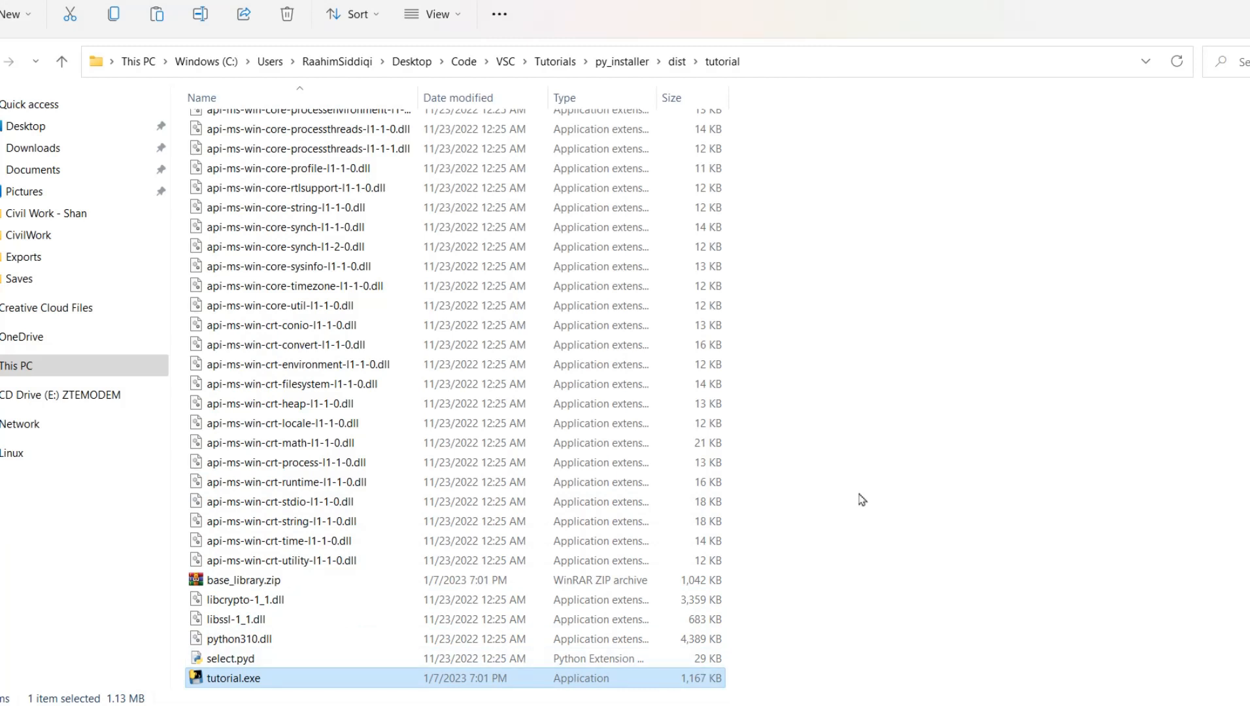
mouse_move(683, 600)
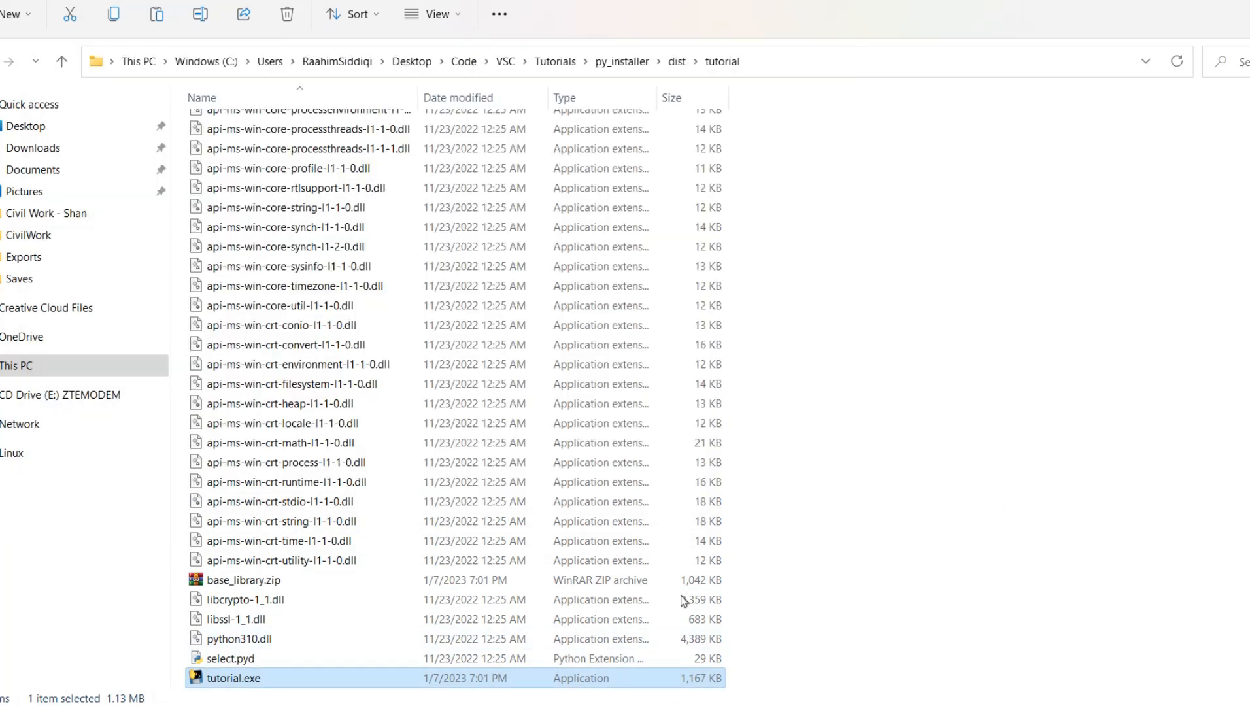
mouse_move(700, 658)
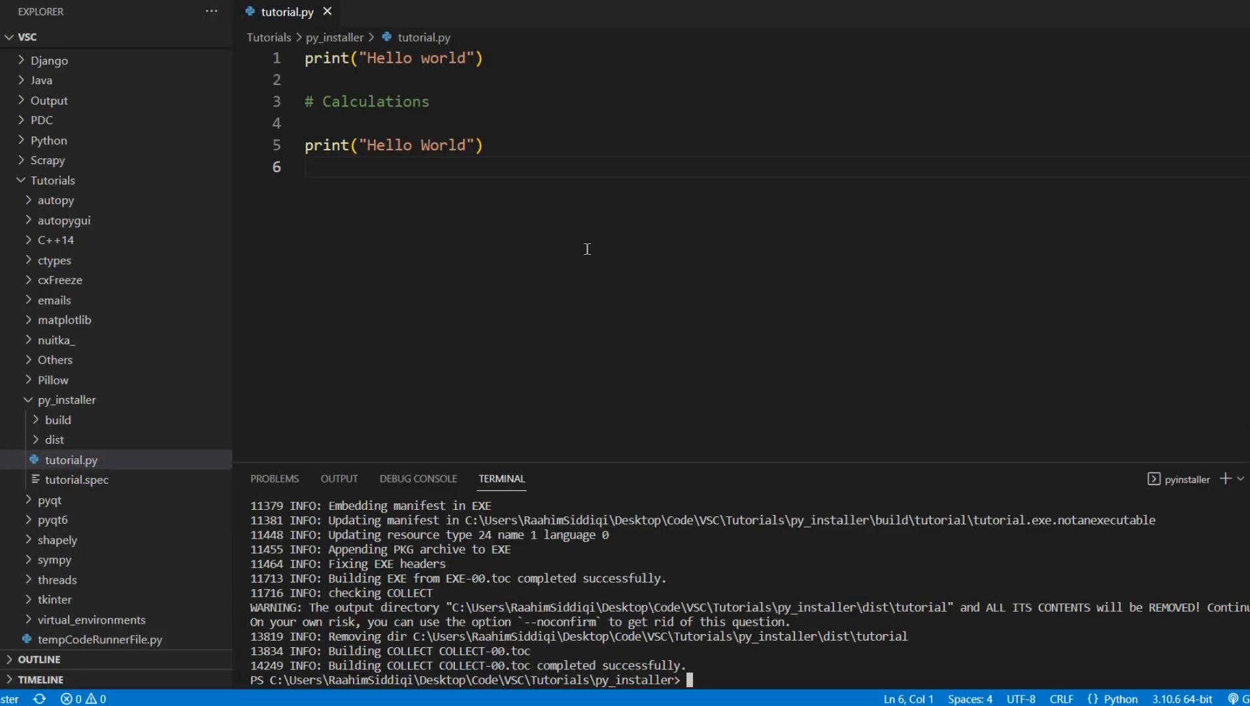
mouse_move(449, 164)
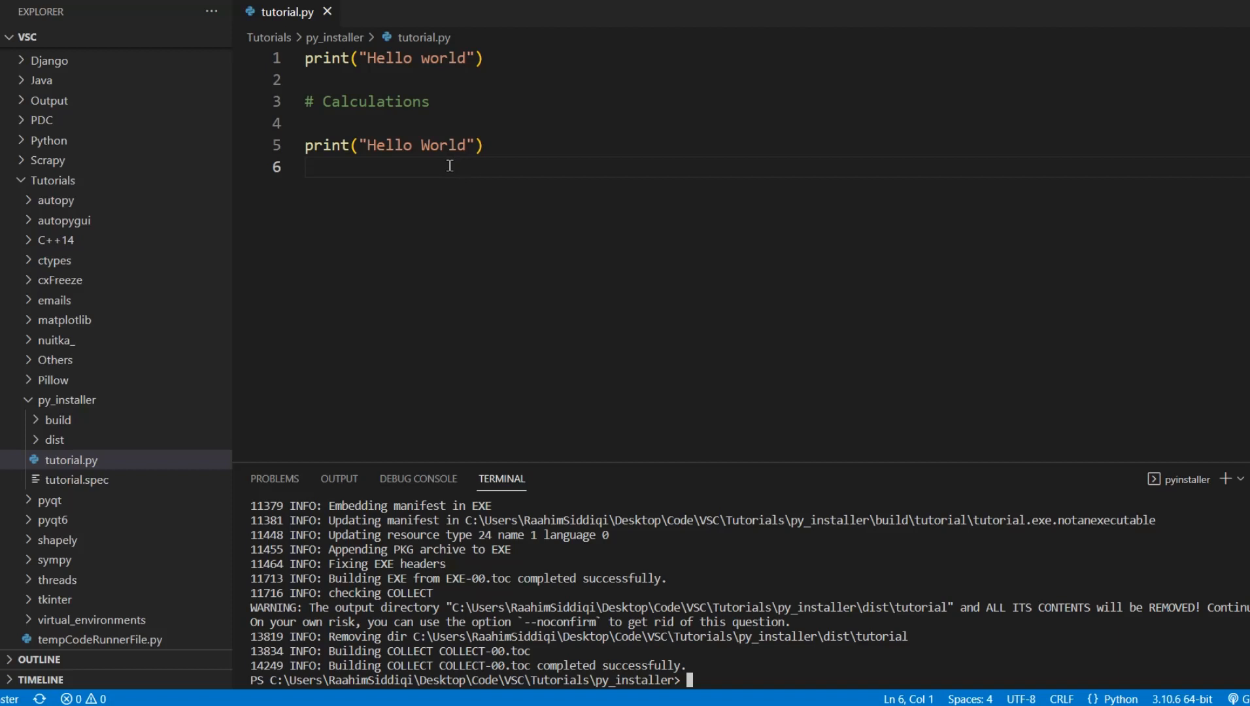
mouse_move(662, 542)
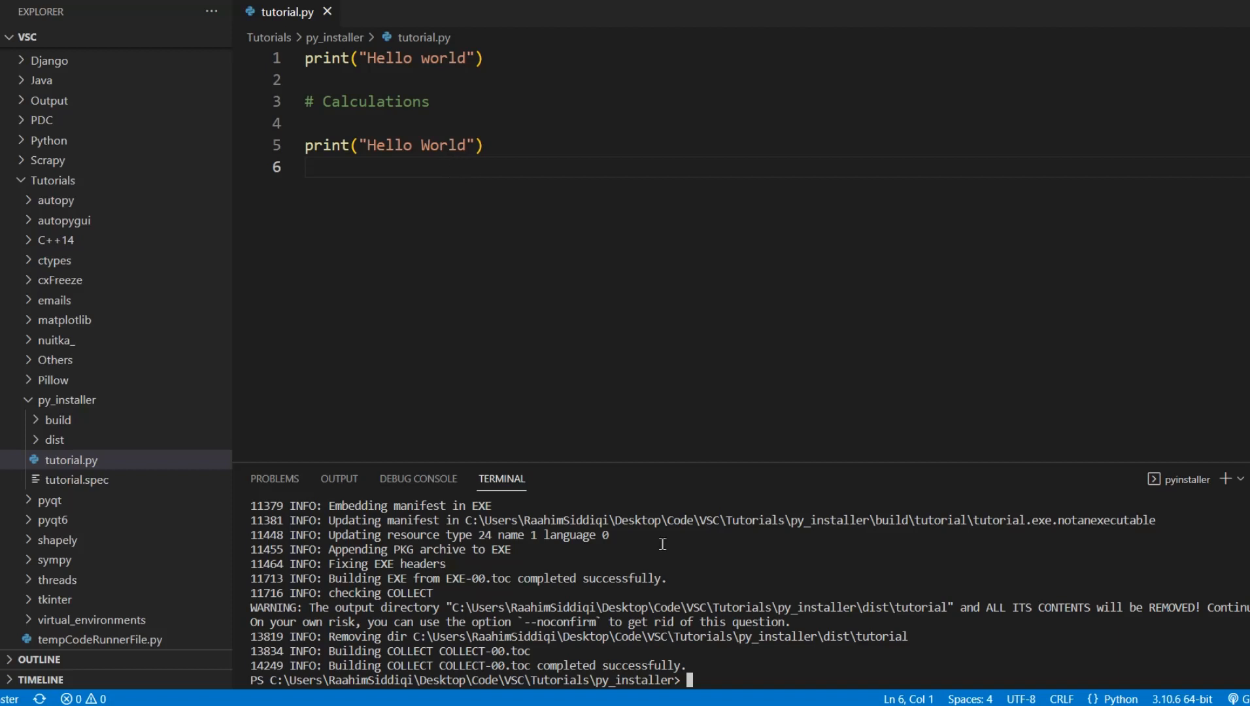
mouse_move(542, 323)
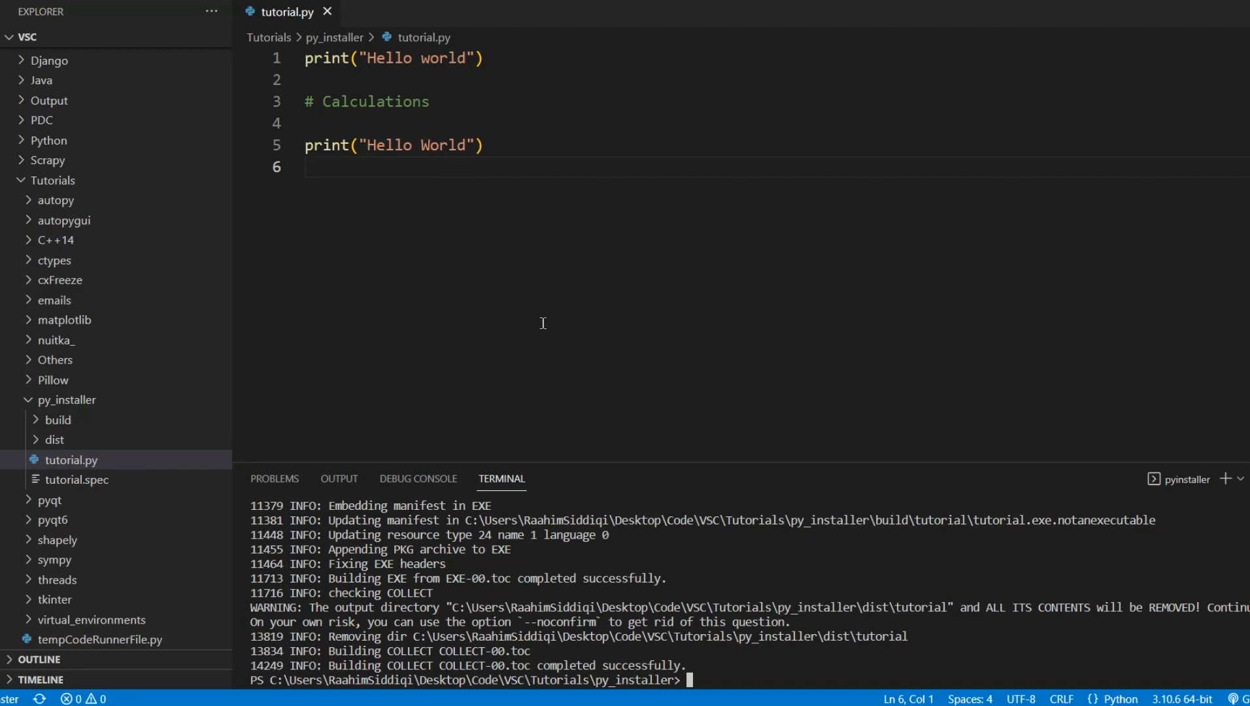
Replace the code with x = 10 / 0 and ready pyinstaller tutorial.py in the terminal.
key(ctrl+a)
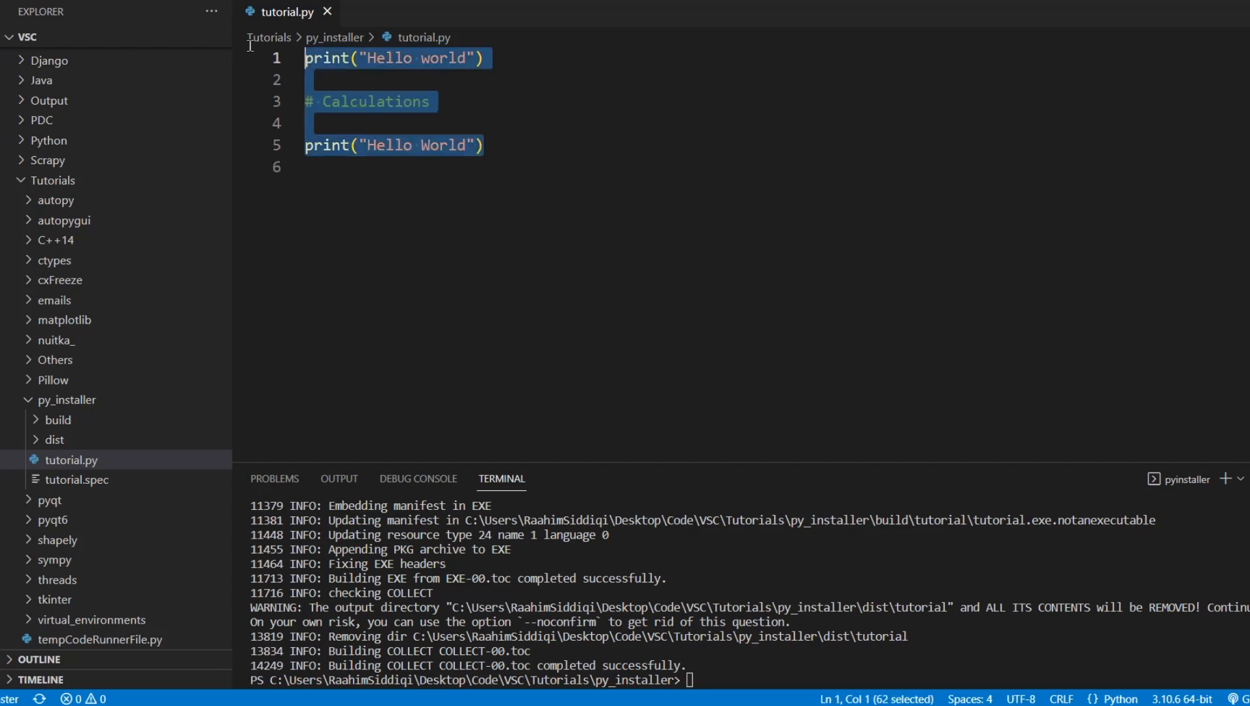
text(prin)
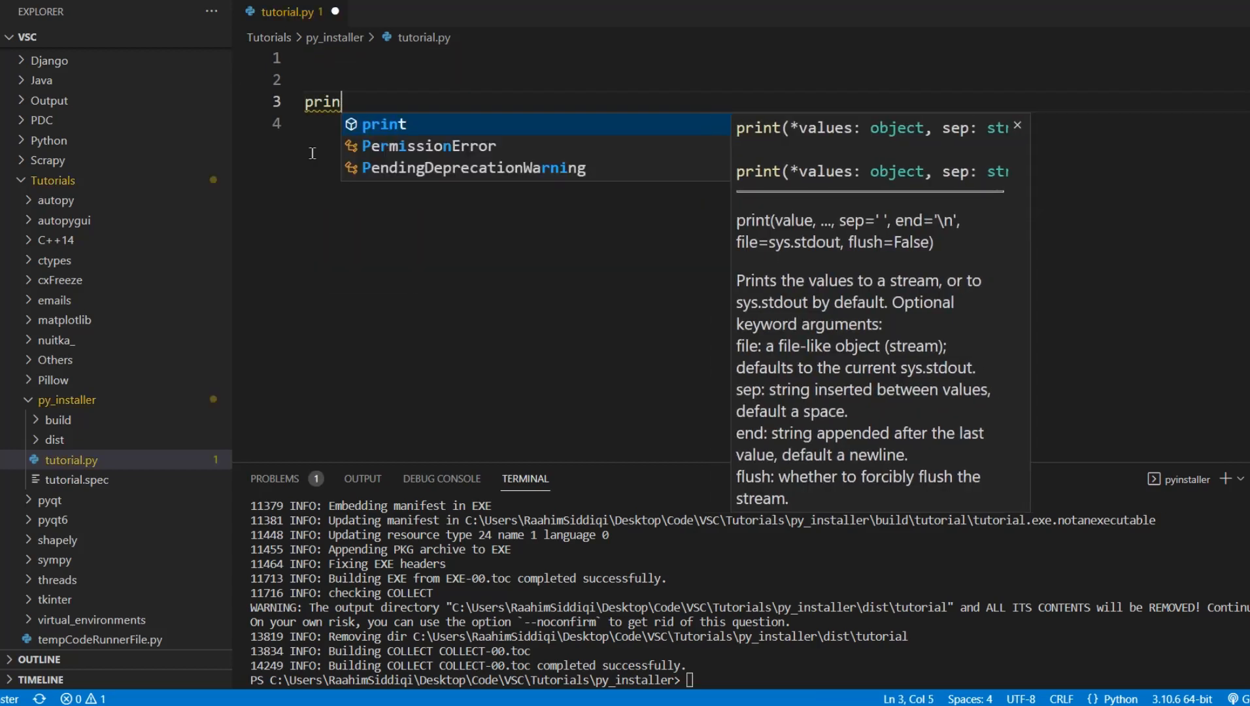
text(x =)
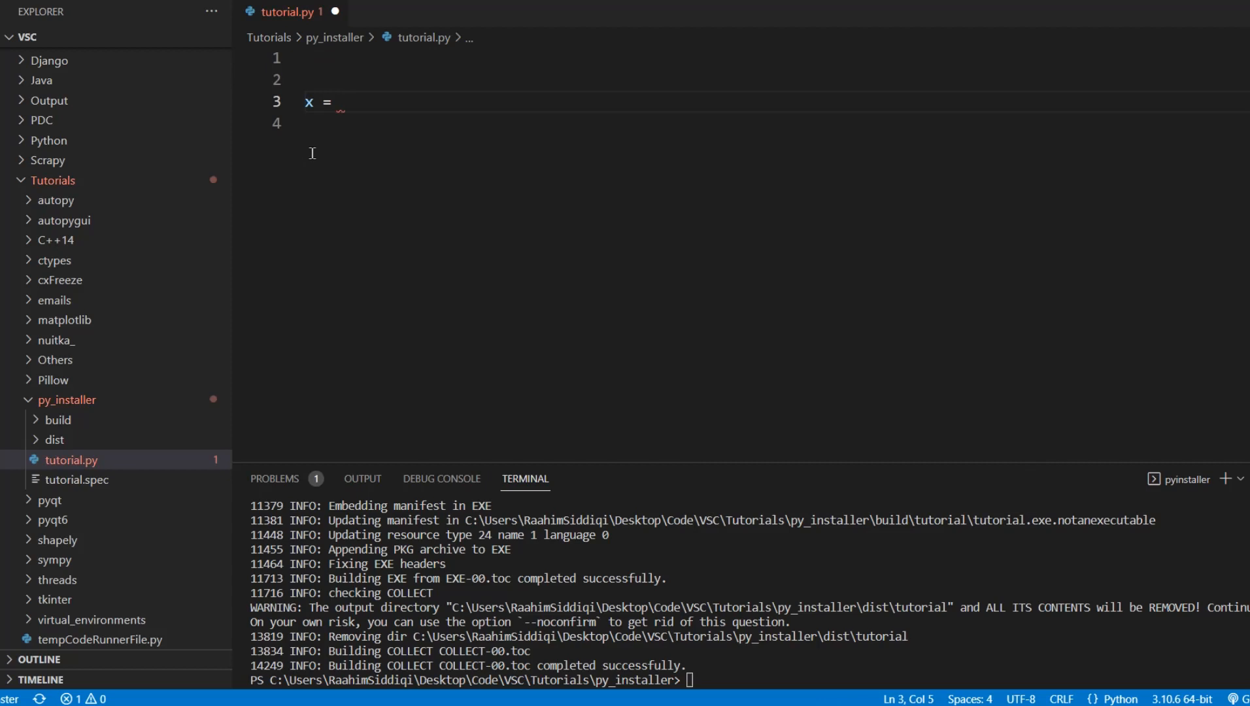
text(10 / 0)
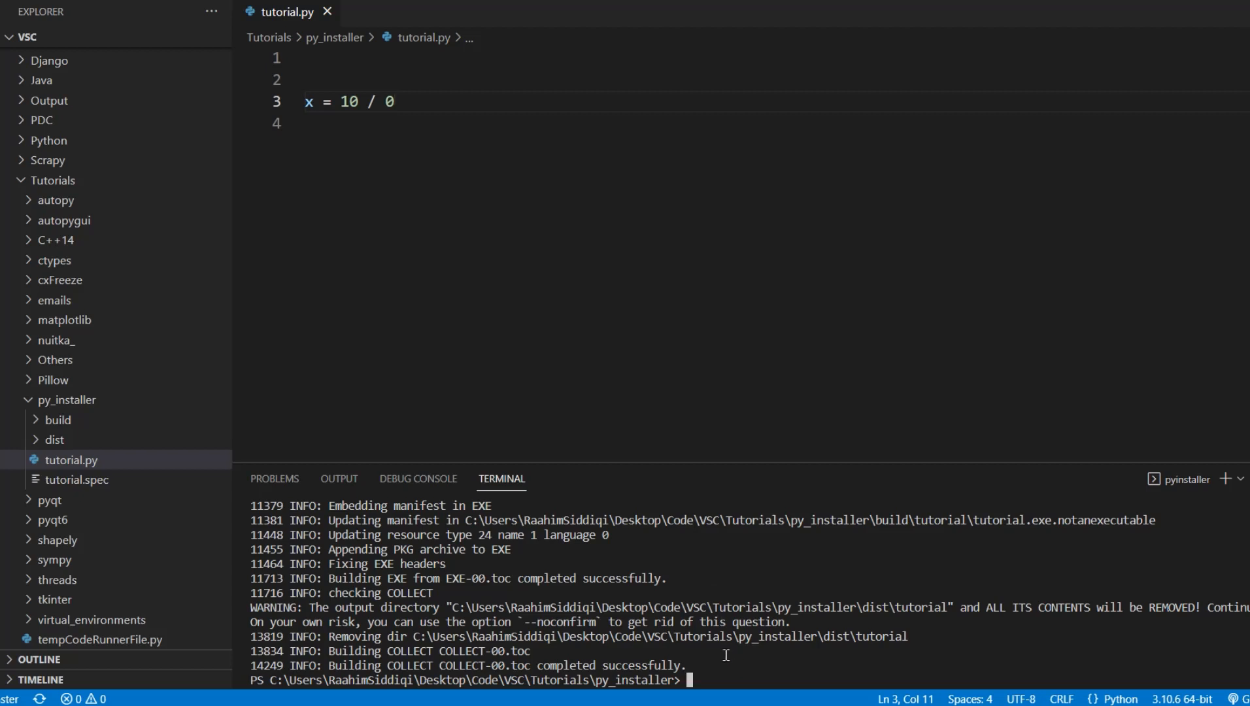
text(pyinstaller tutorial.py)
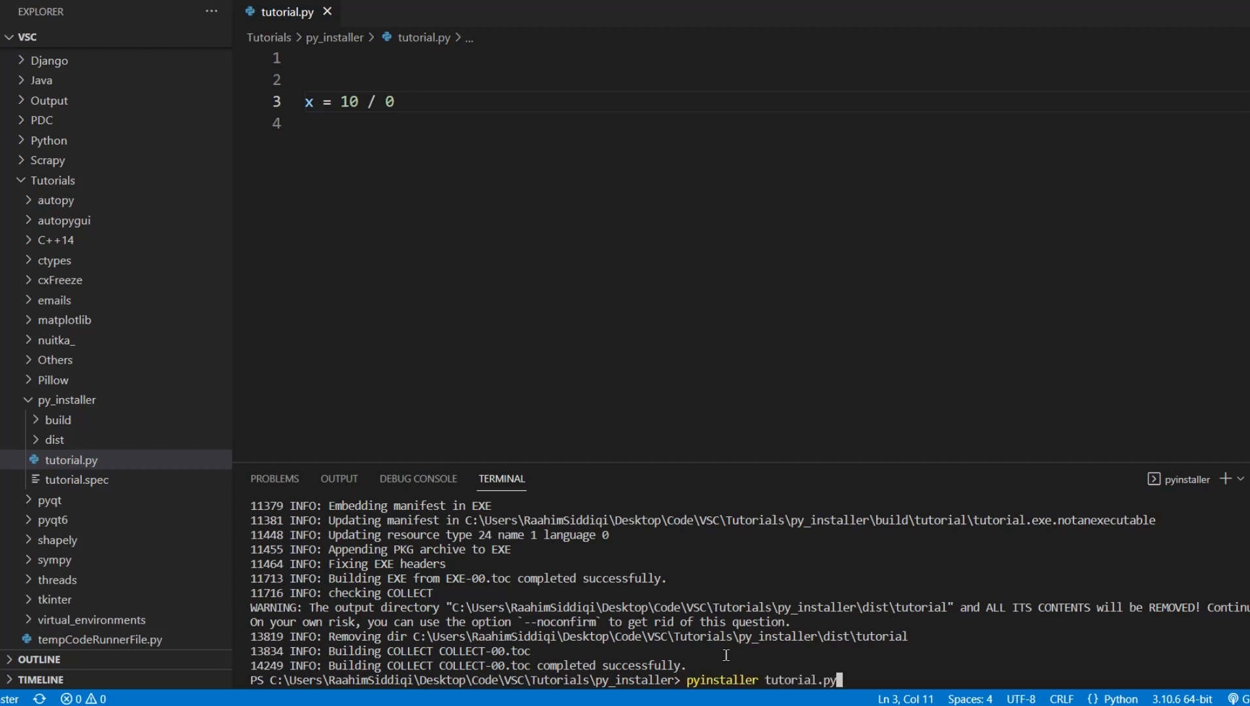
Run the pyinstaller rebuild of the division-by-zero tutorial.py to completion.
key(enter)
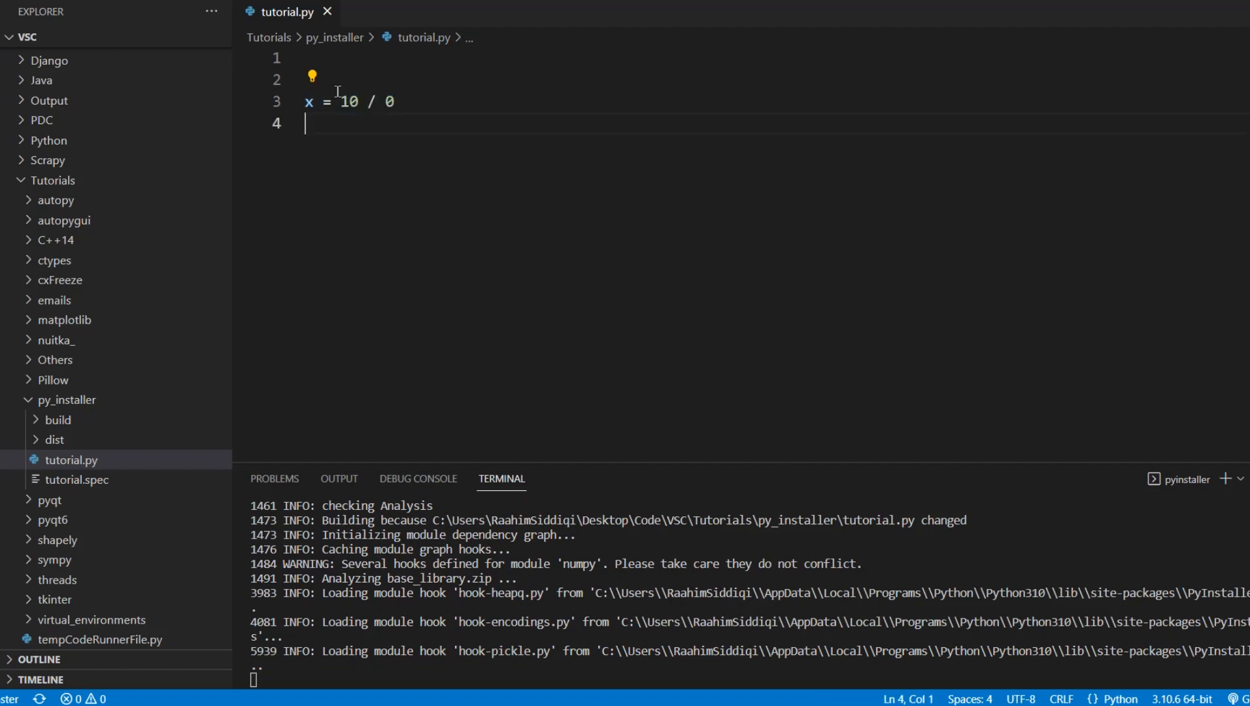
double_click(348, 101)
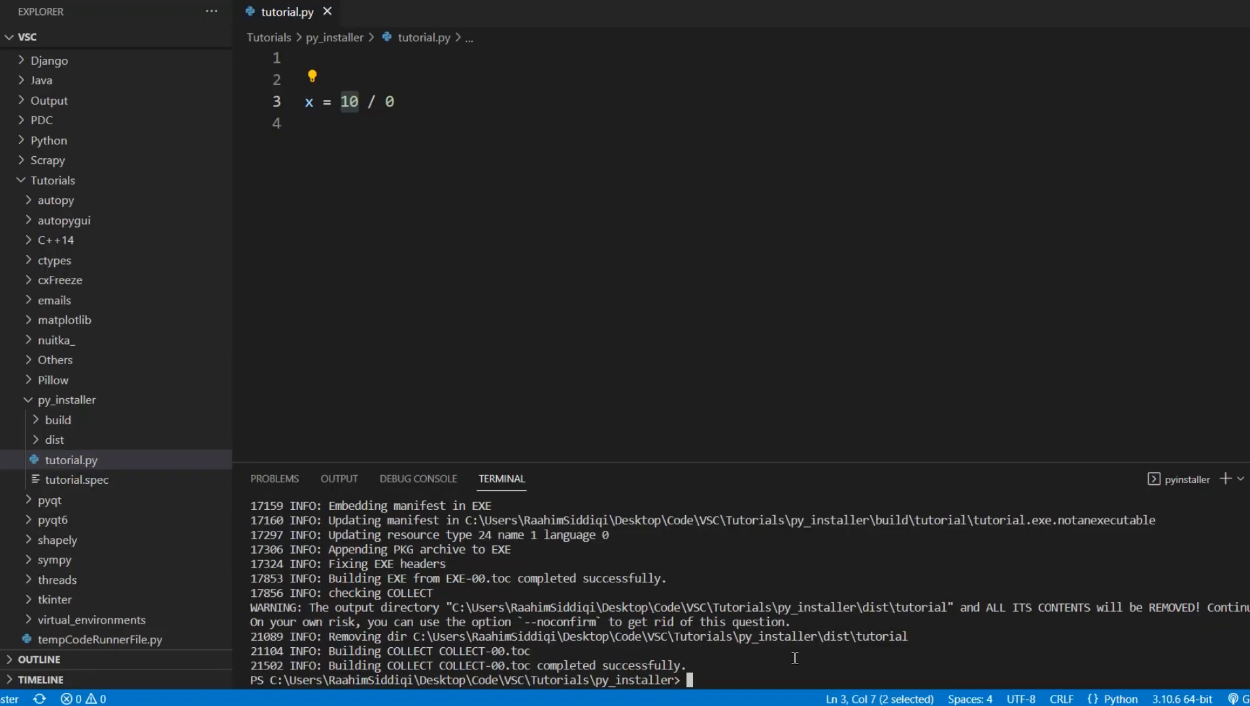
Change the terminal into dist/tutorial to run ./tutorial.exe and list that folder in the explorer.
text(cd dist/tutorial)
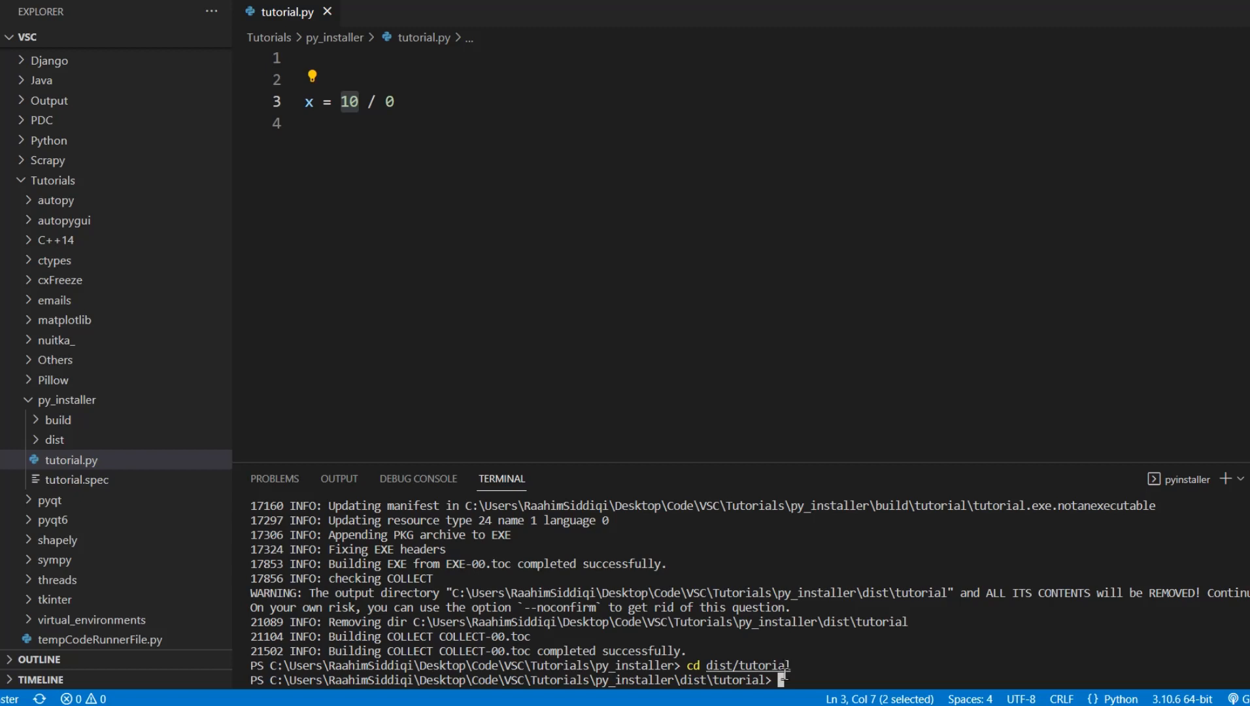
text(com)
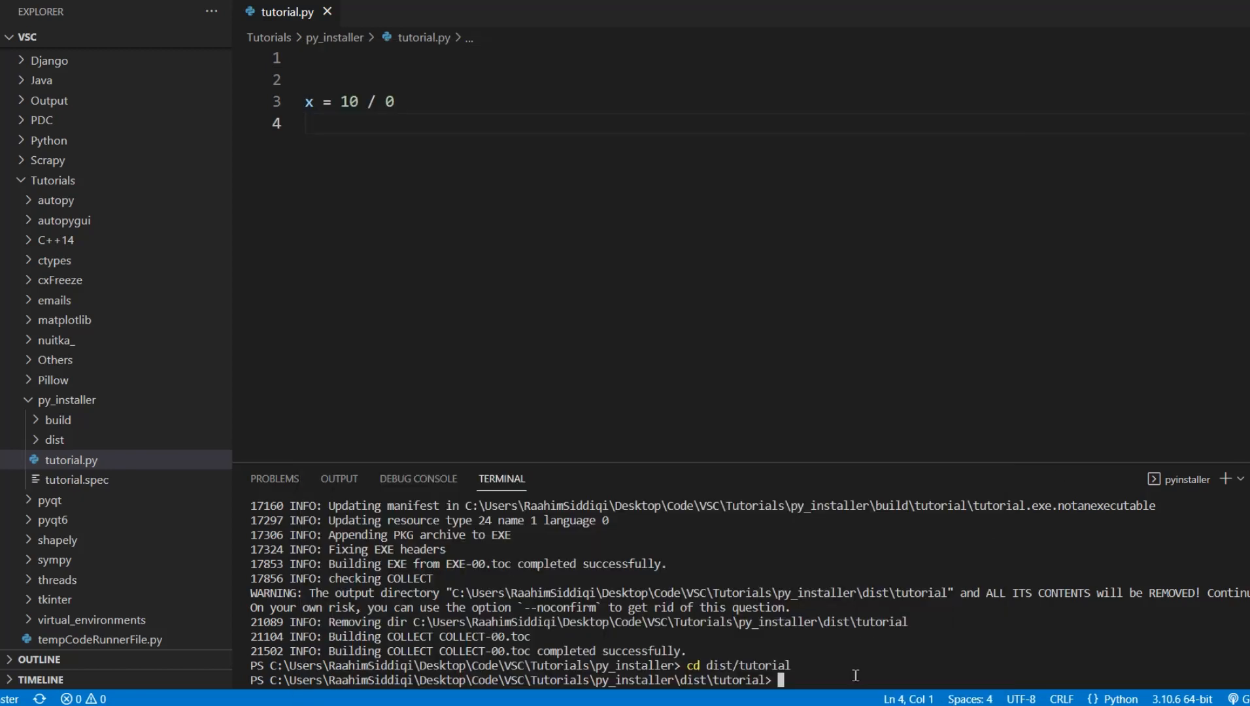
text(.)
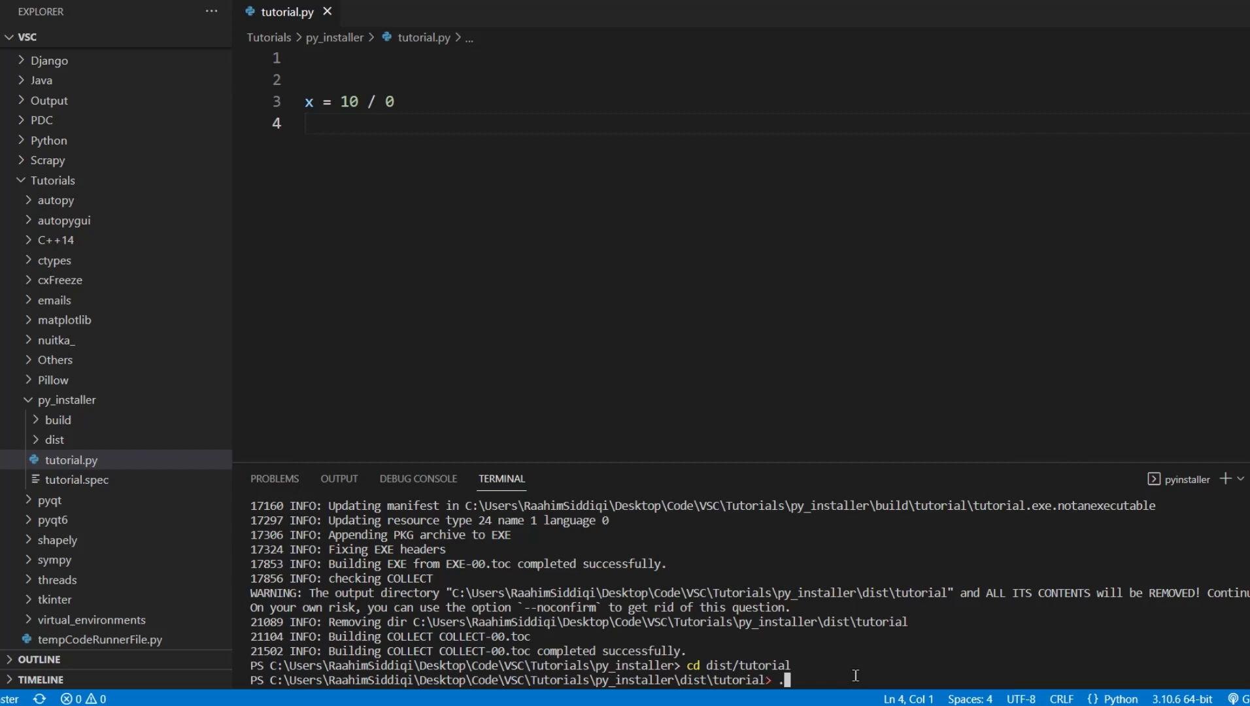
text(/)
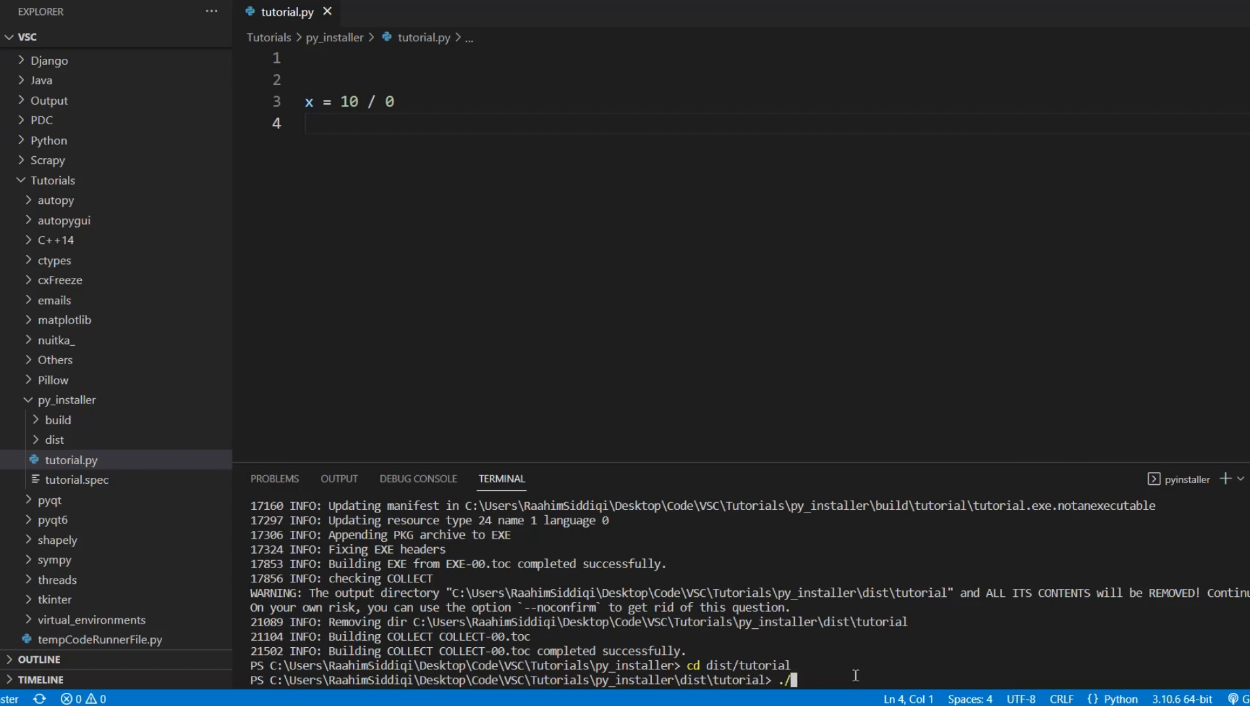
click(52, 439)
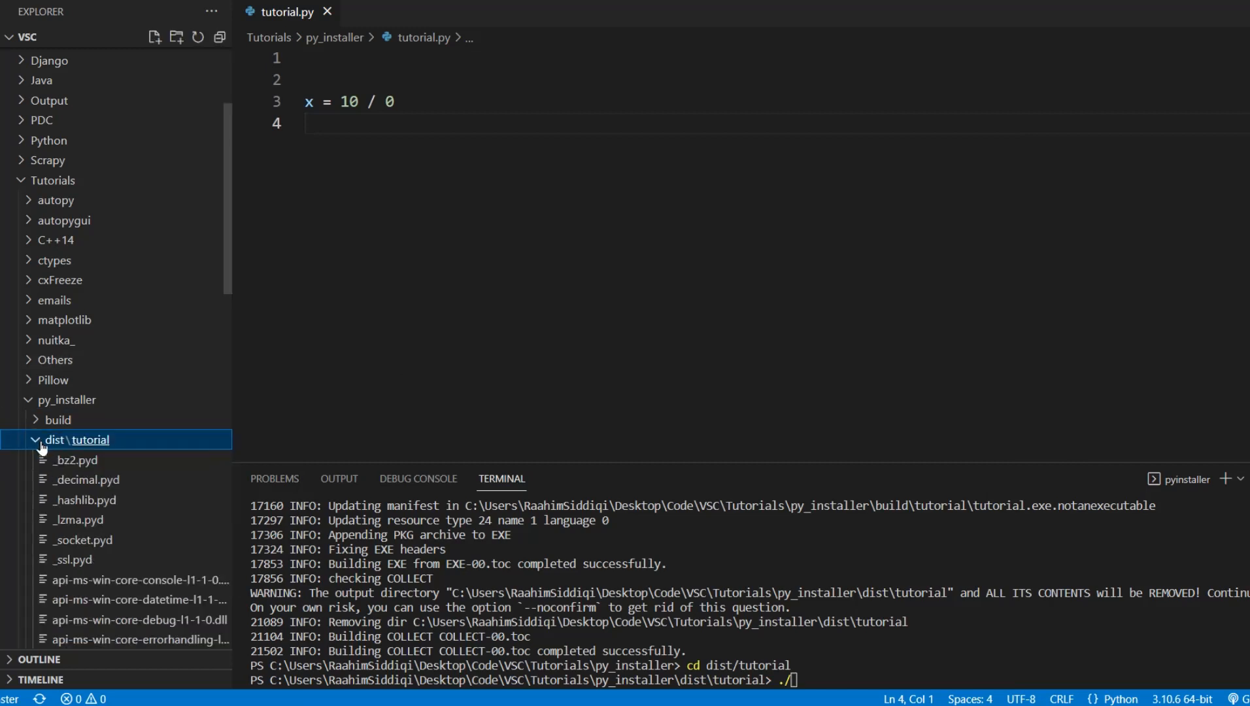
scroll(down, 3)
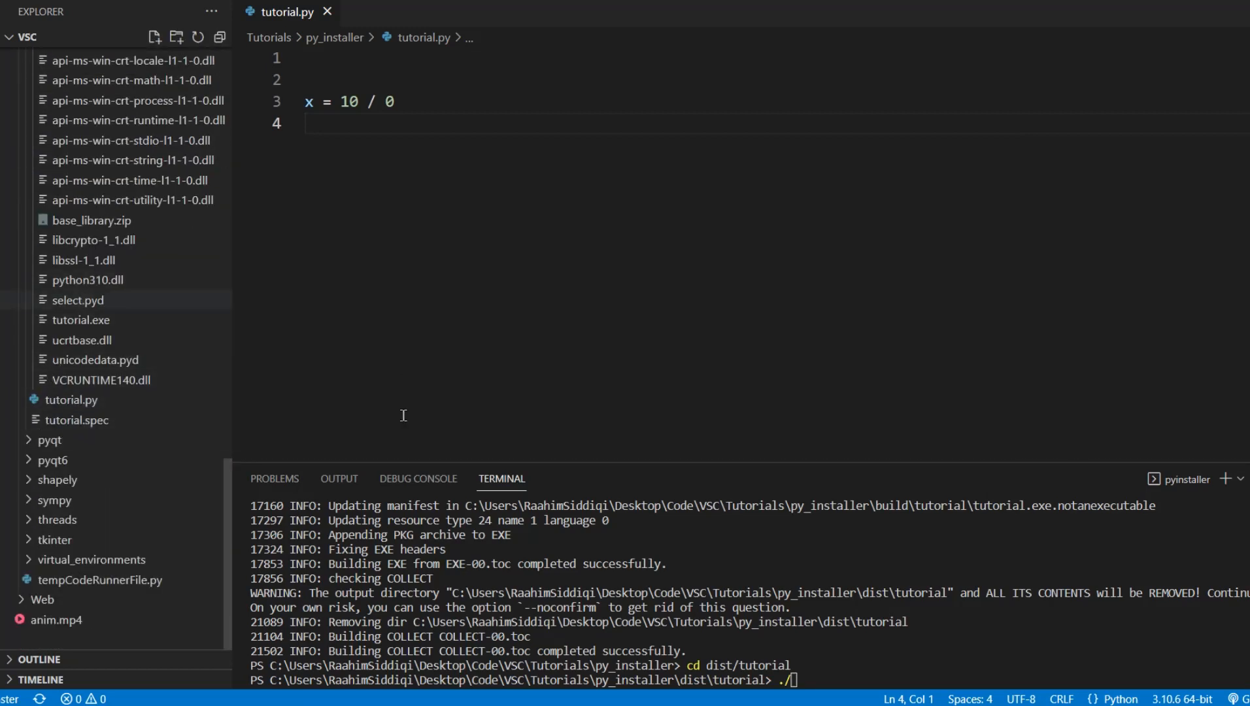
mouse_move(836, 672)
text(tutorial.exe)
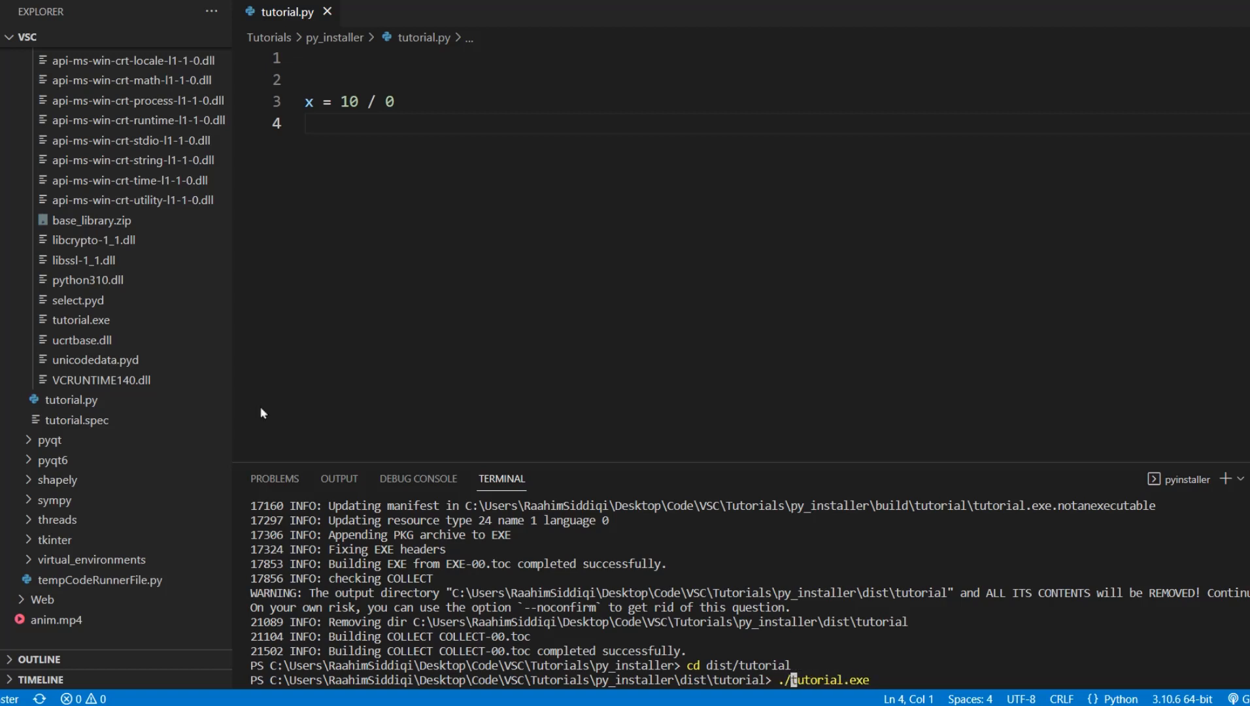
mouse_move(727, 647)
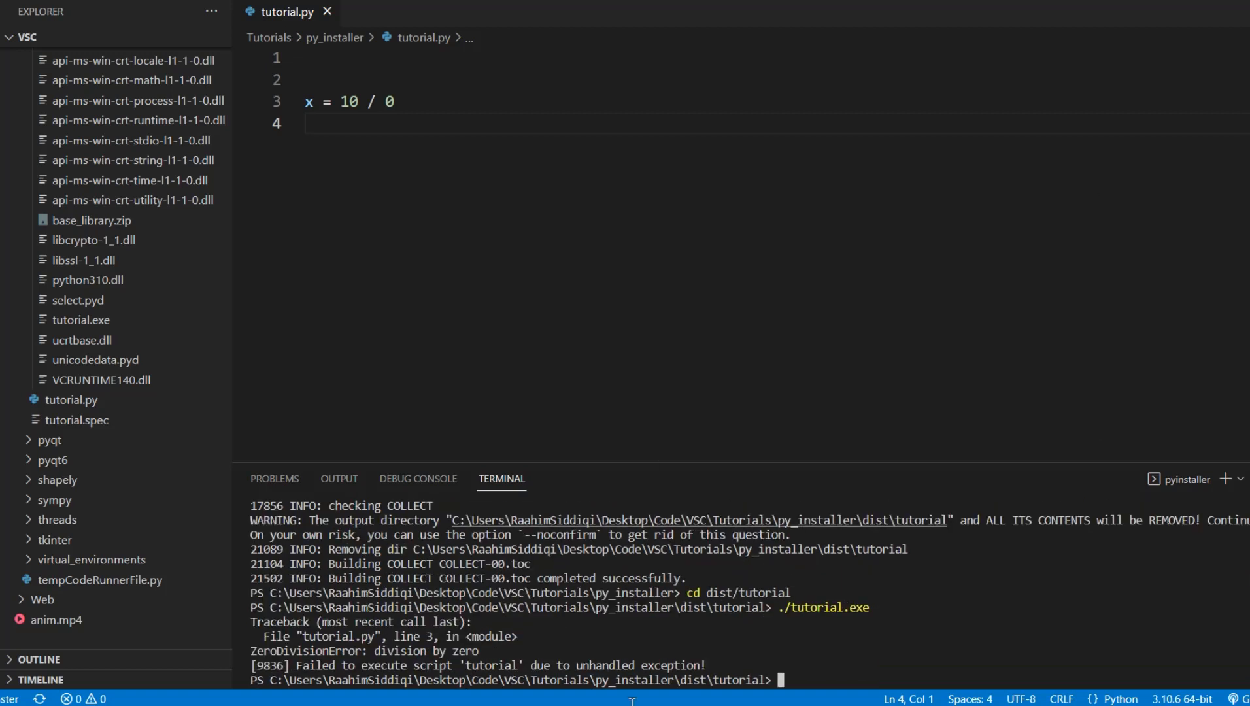
mouse_move(812, 592)
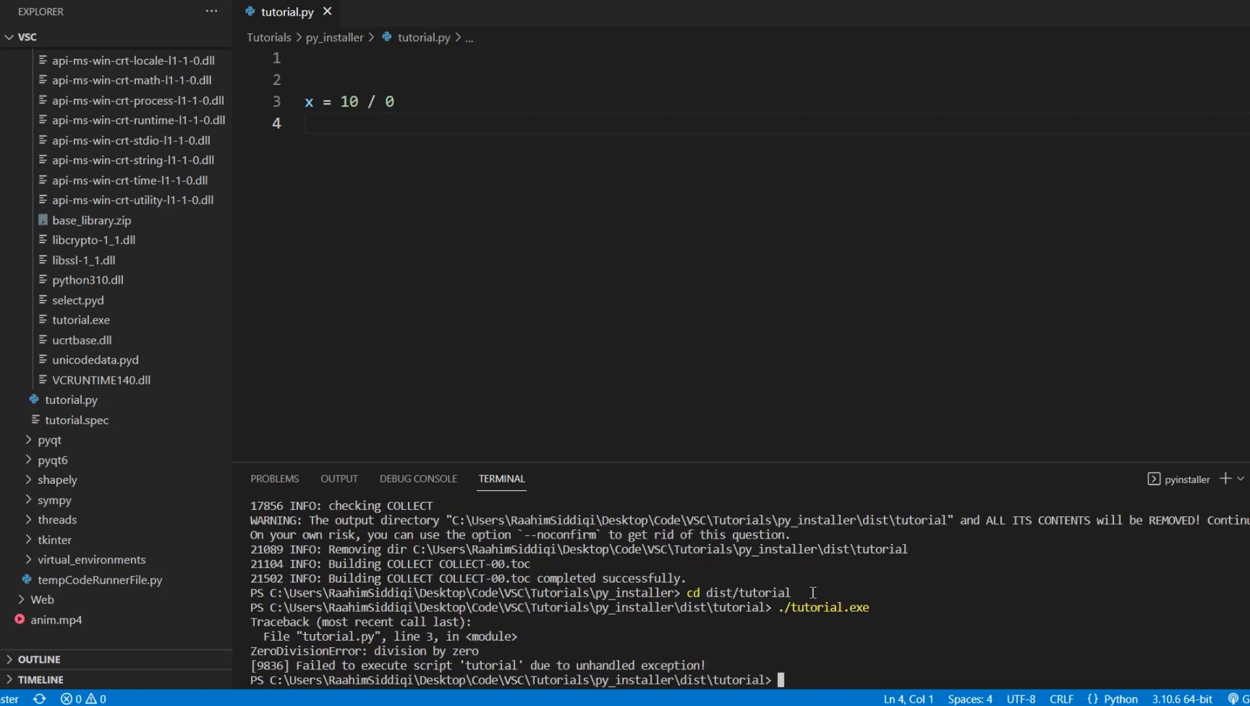
drag(250, 636, 706, 666)
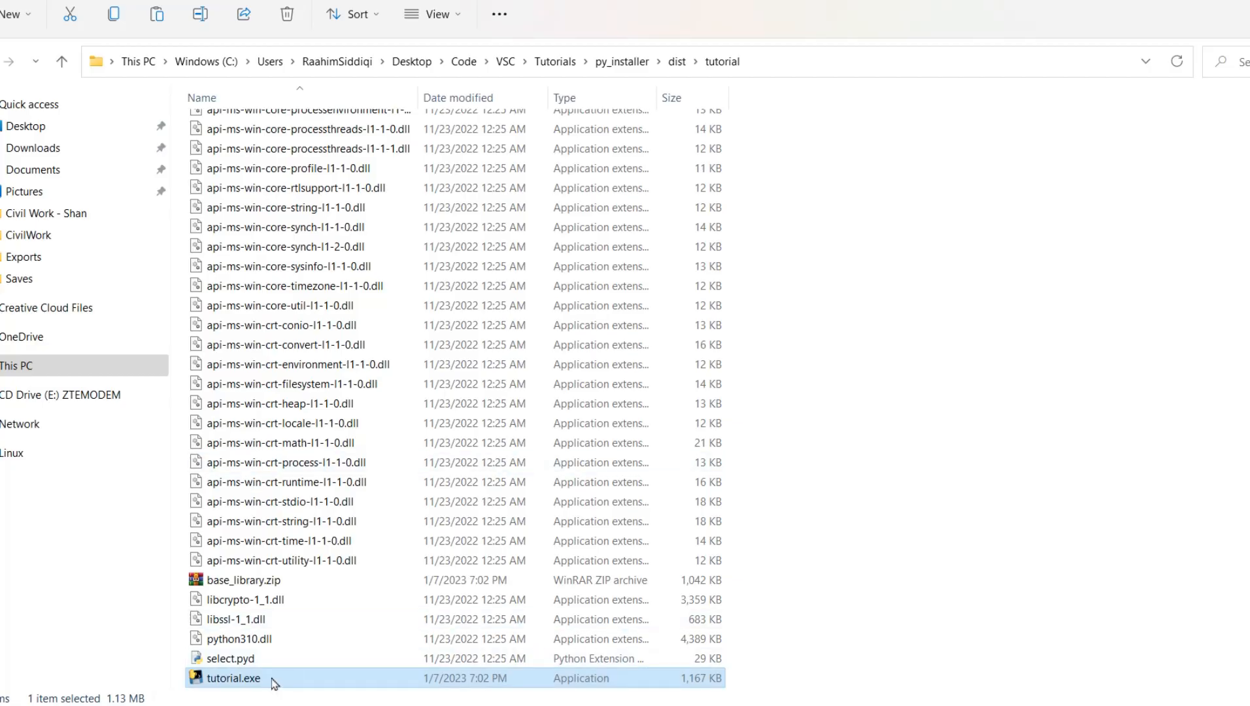
mouse_move(716, 481)
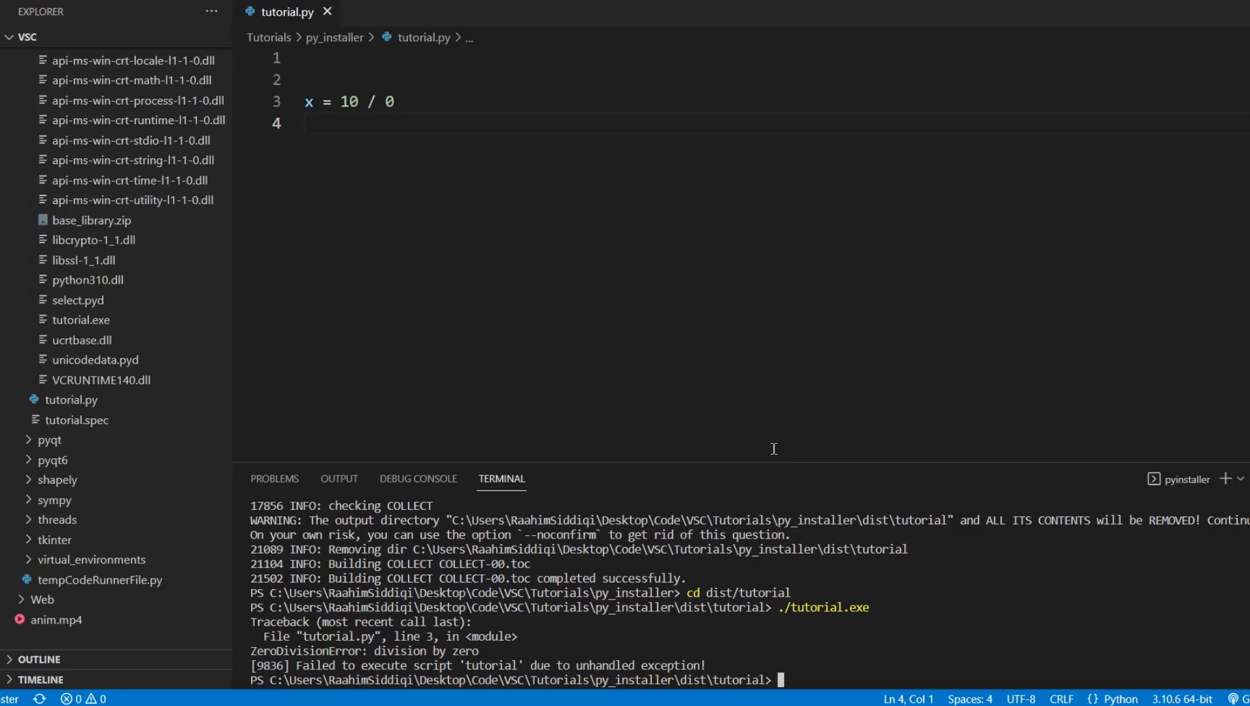
mouse_move(967, 483)
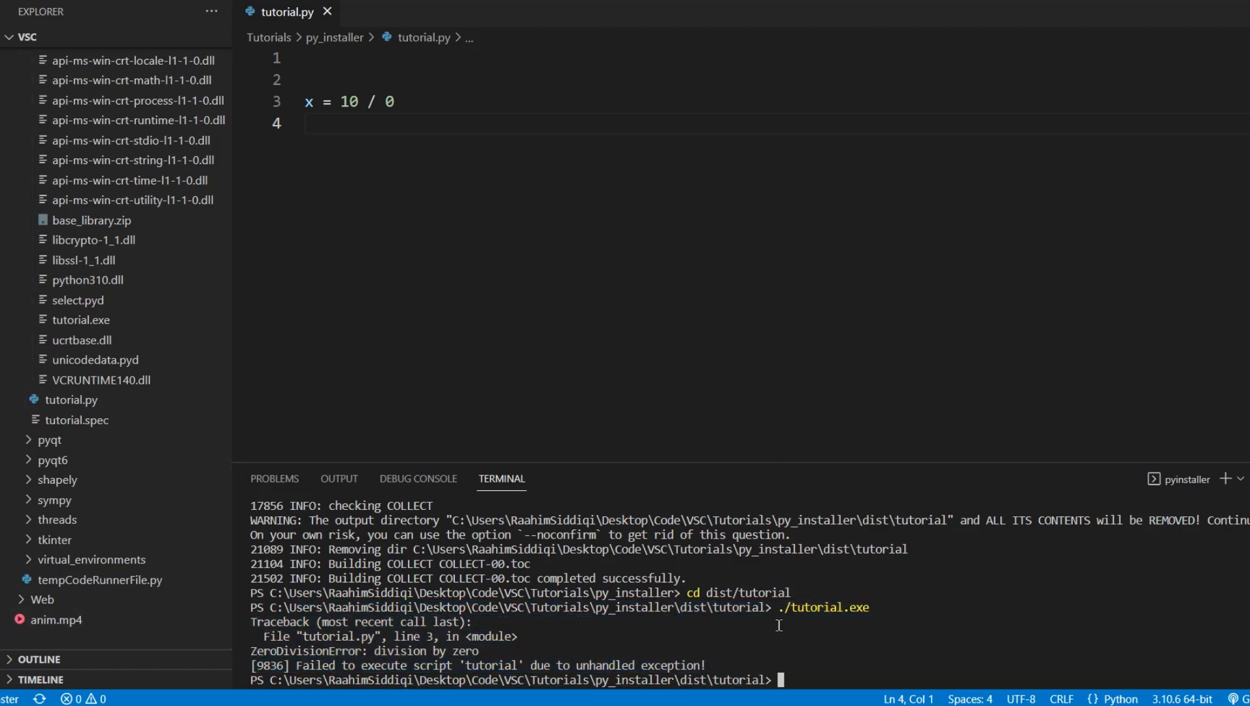
double_click(823, 607)
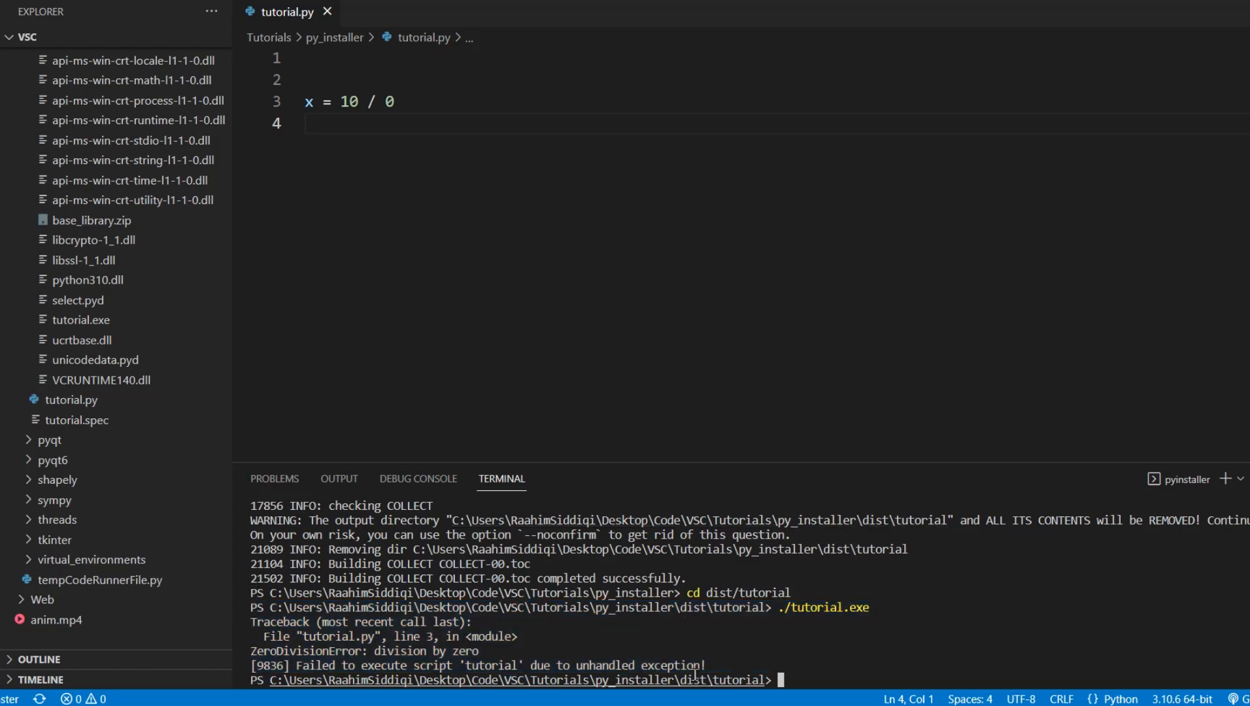
drag(274, 621, 702, 665)
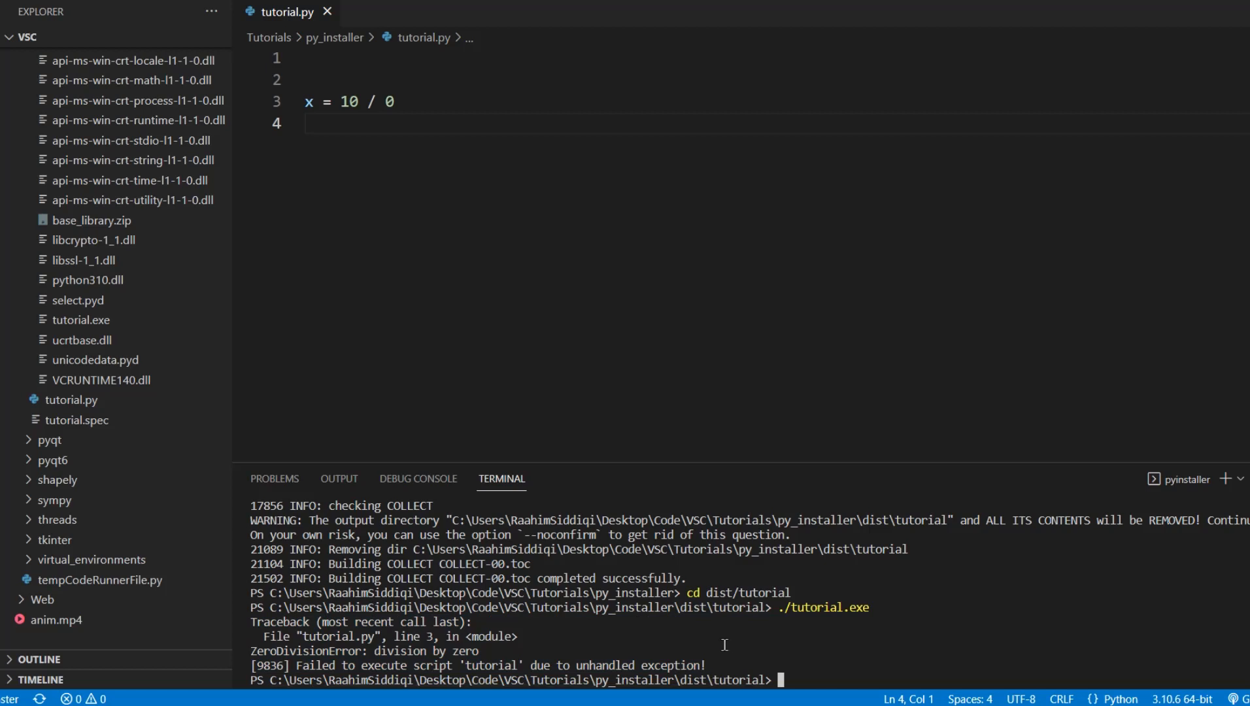
mouse_move(438, 147)
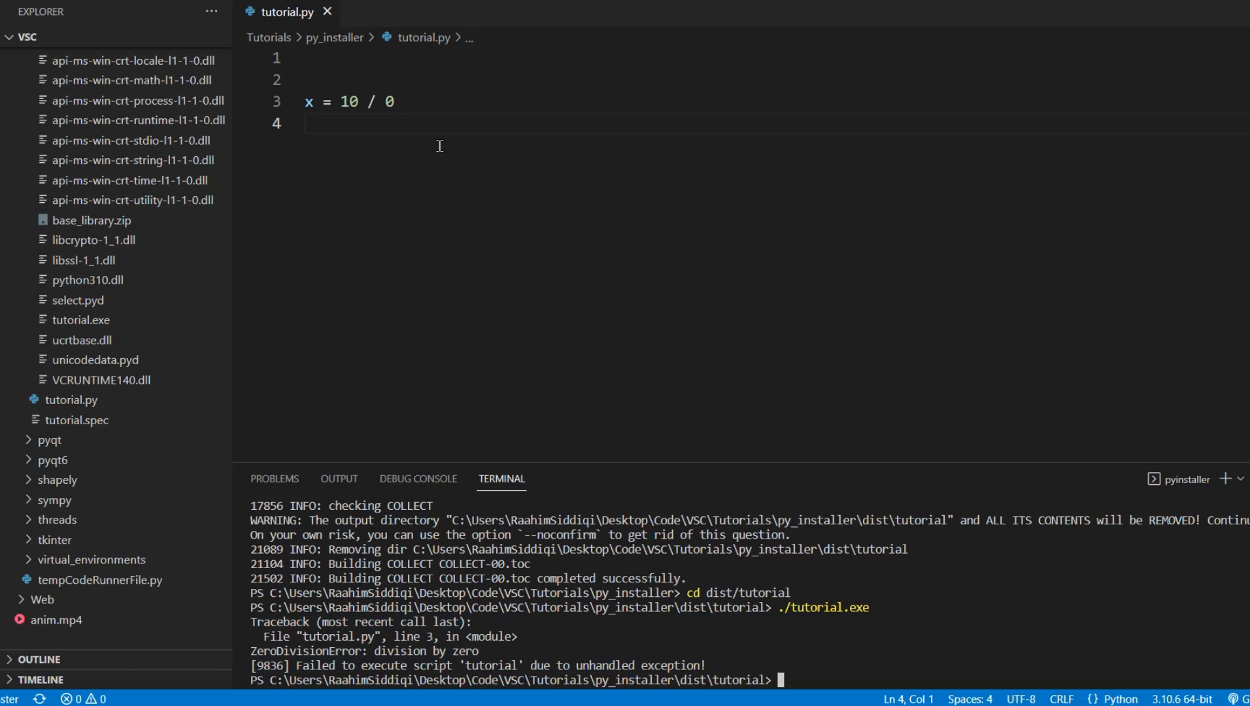
mouse_move(894, 573)
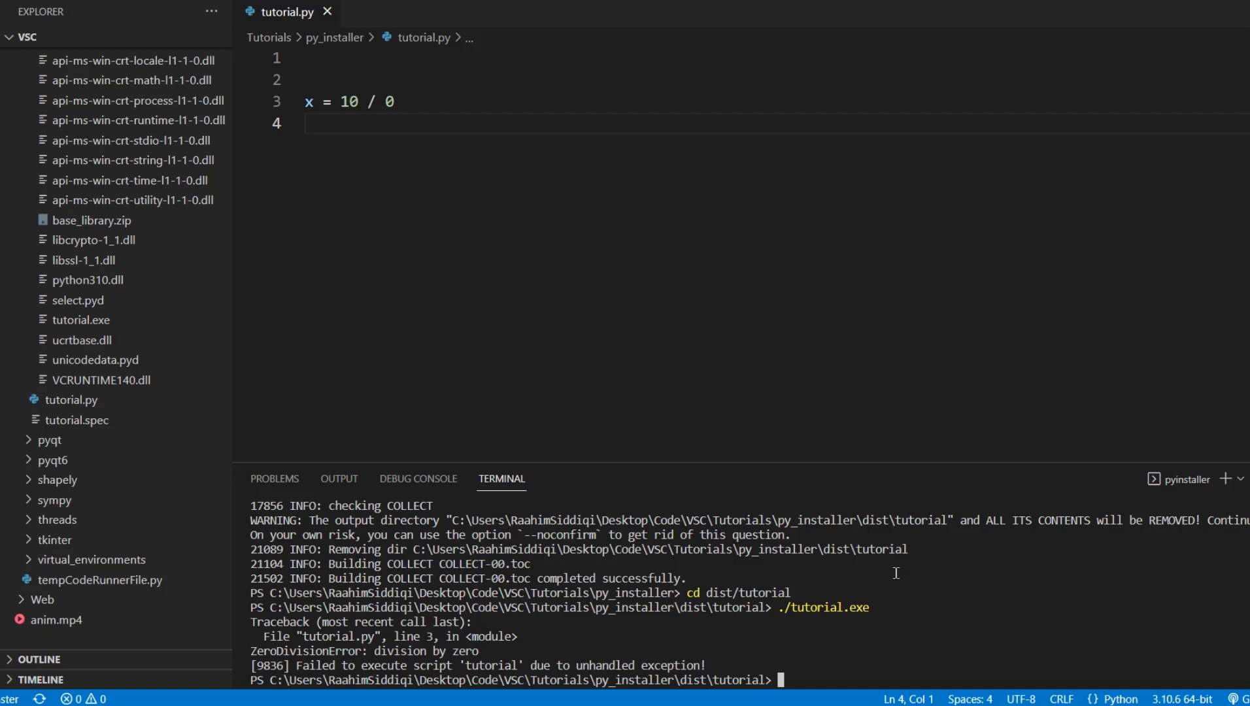
mouse_move(814, 350)
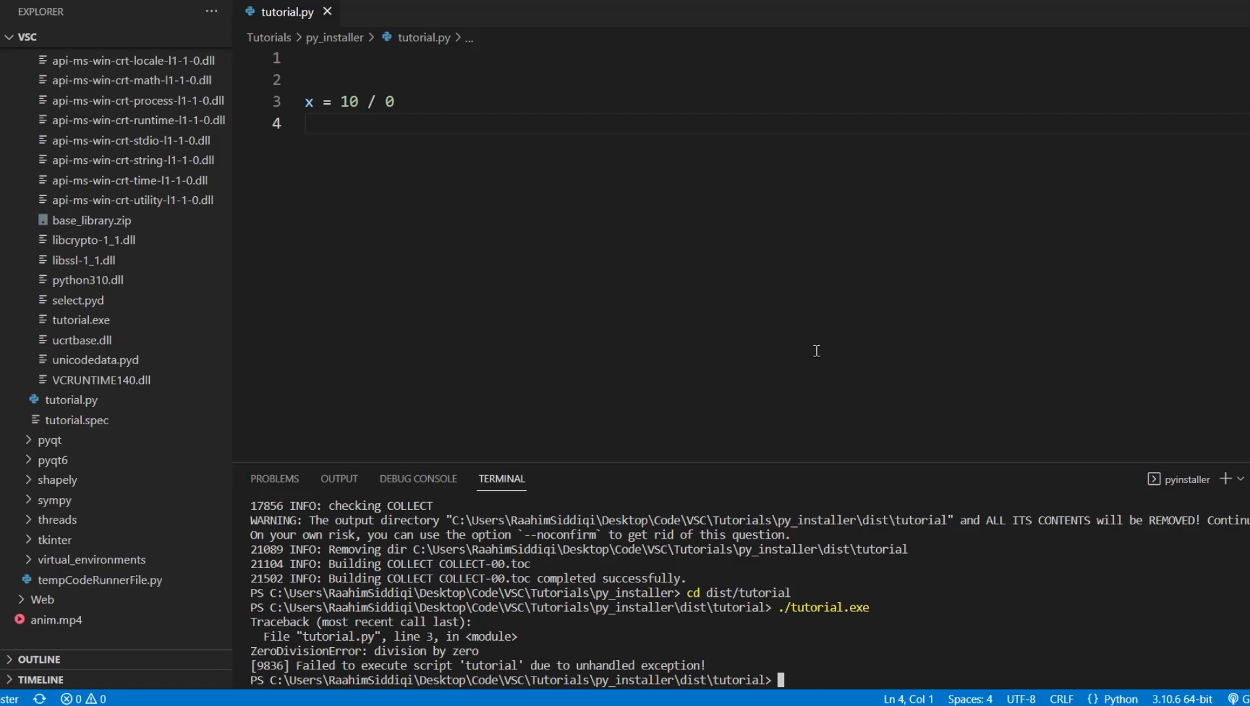
mouse_move(808, 346)
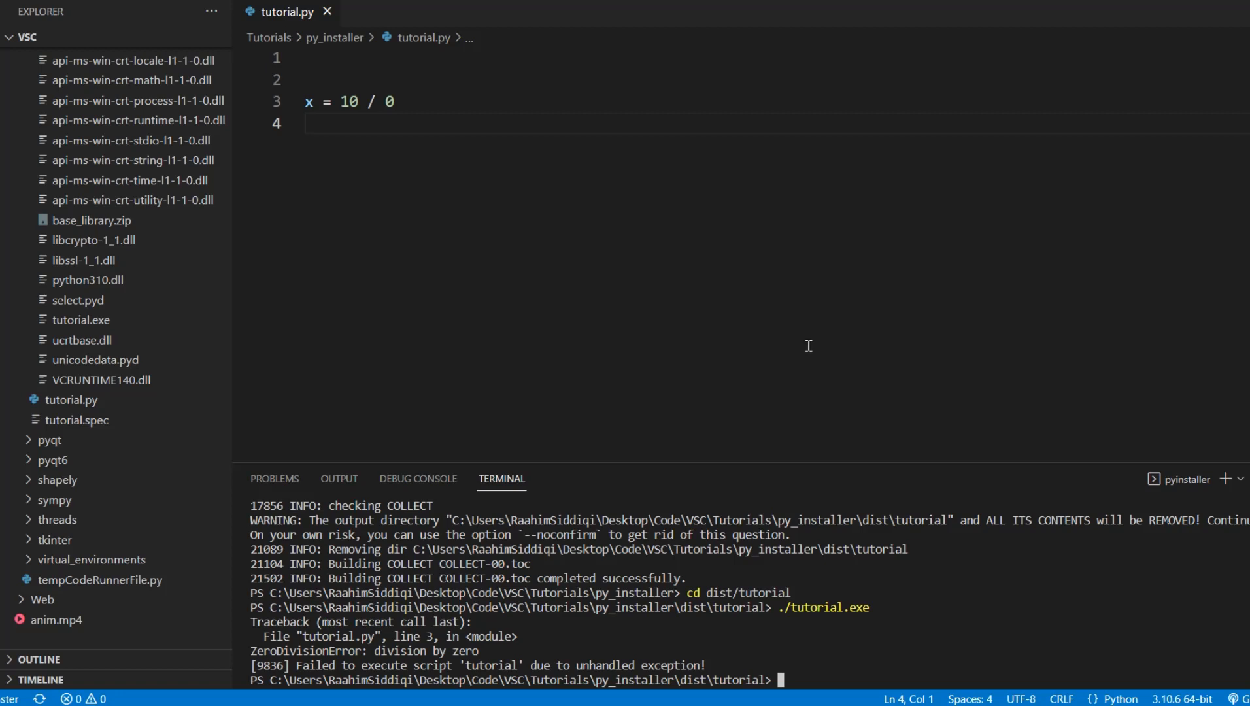